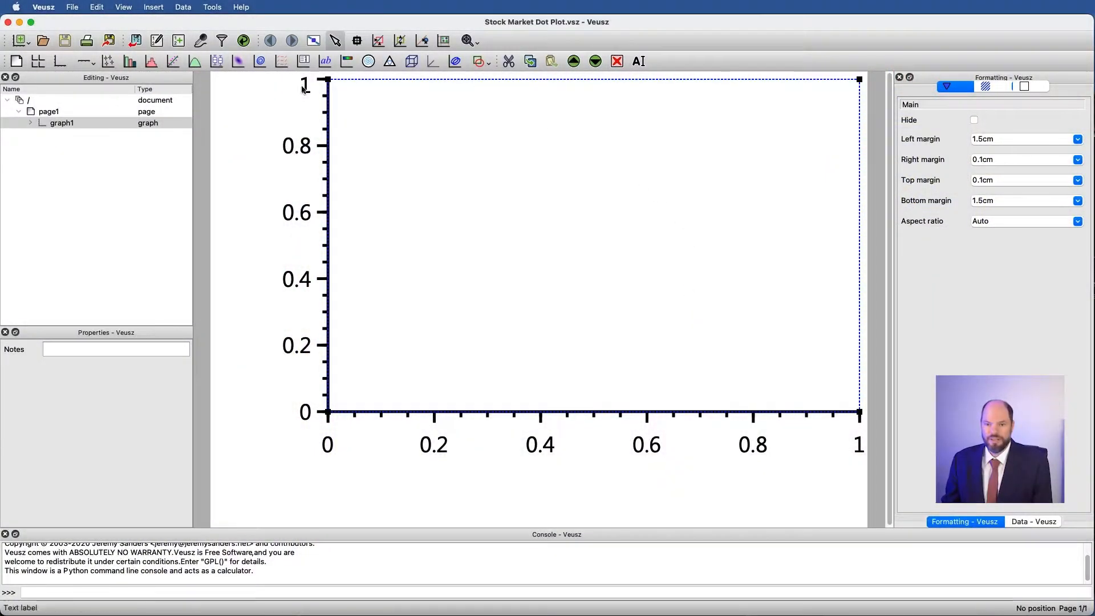
# List the loaded Dow, Nasdaq and S&P year and return datasets in the Data panel.
pyautogui.click(1033, 520)
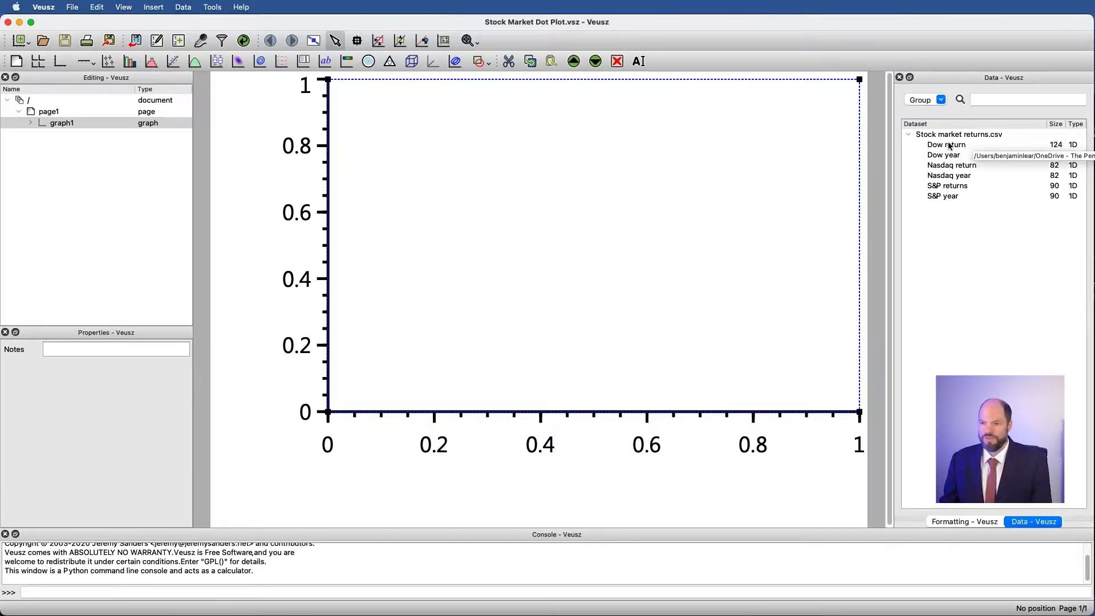
pyautogui.moveTo(947, 185)
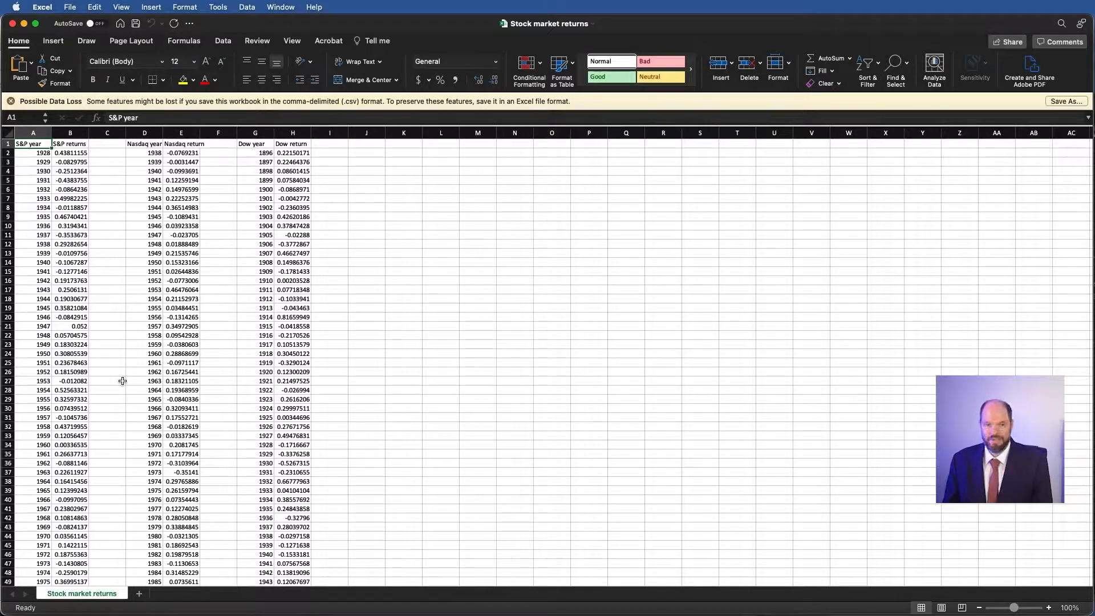
# Scroll down through the Stock market returns sheet's year and return columns.
pyautogui.scroll(-3)
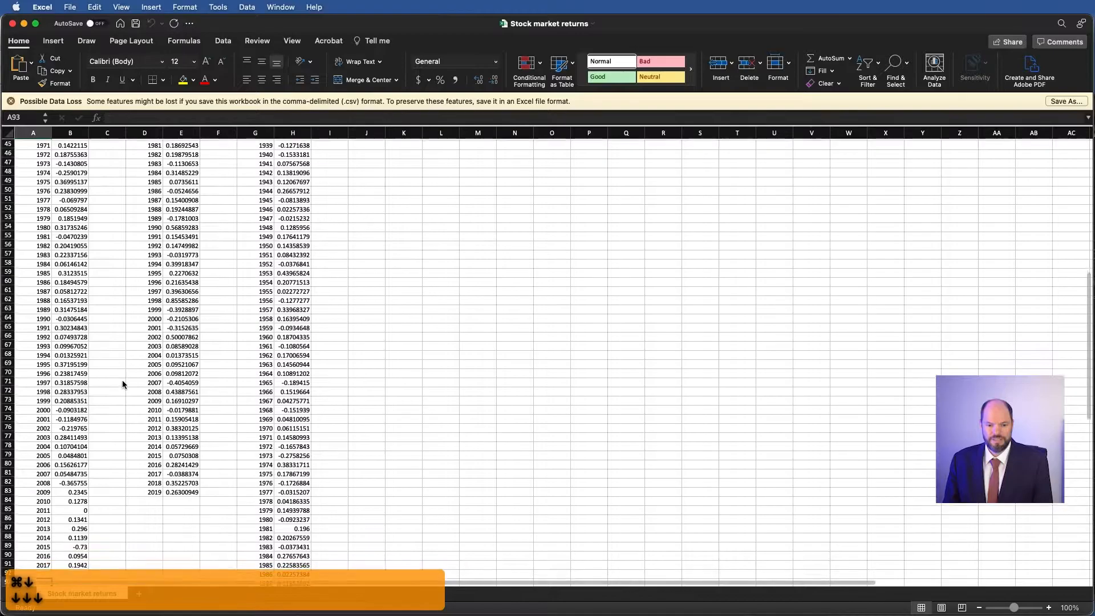
pyautogui.scroll(-3)
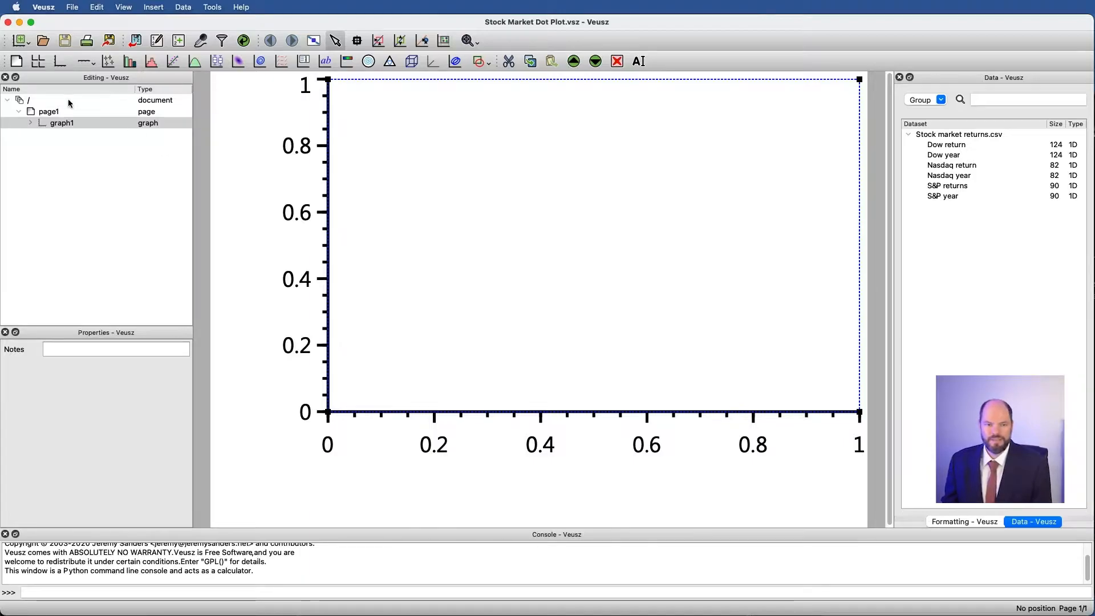
# Select graph1 and add the xy1 point plot with default data.
pyautogui.click(30, 122)
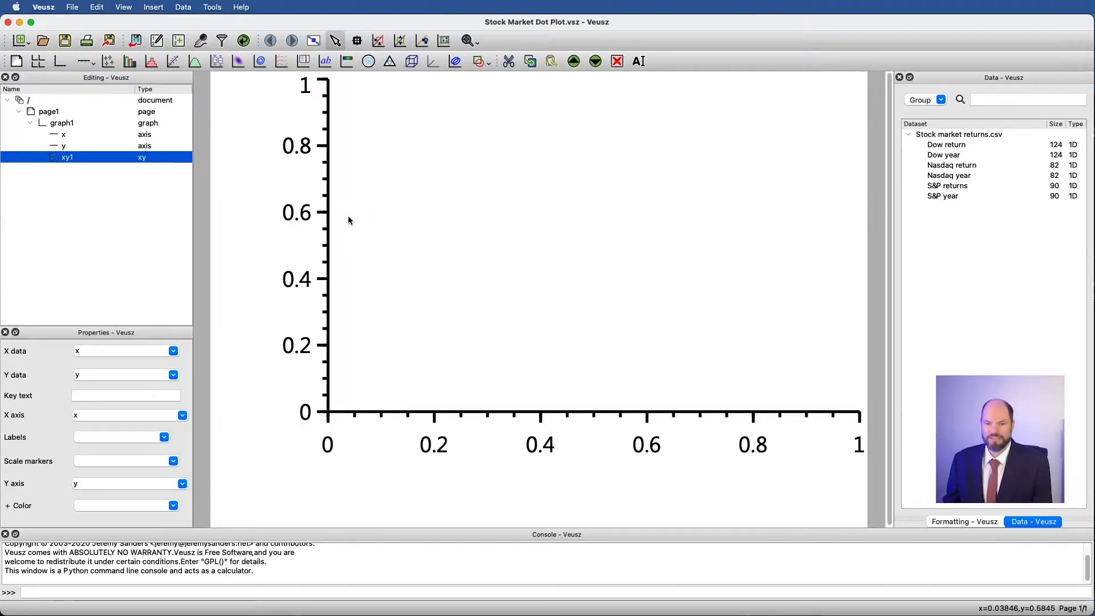
pyautogui.moveTo(773, 221)
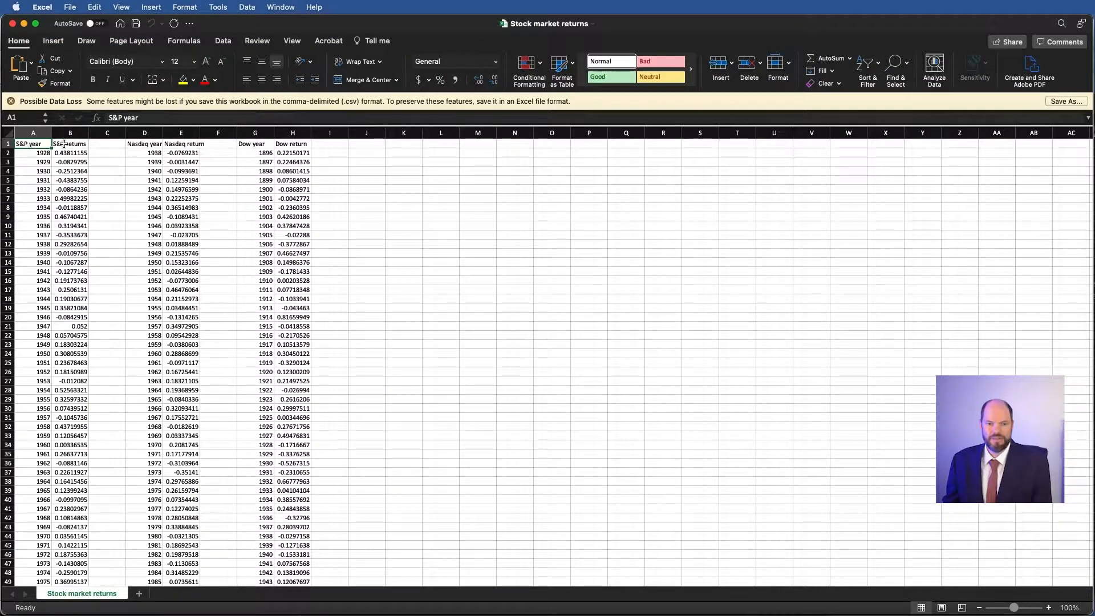
# Add 'S&P position' and 'Nasdaq position' columns starting with values 1 and 2.
pyautogui.click(107, 143)
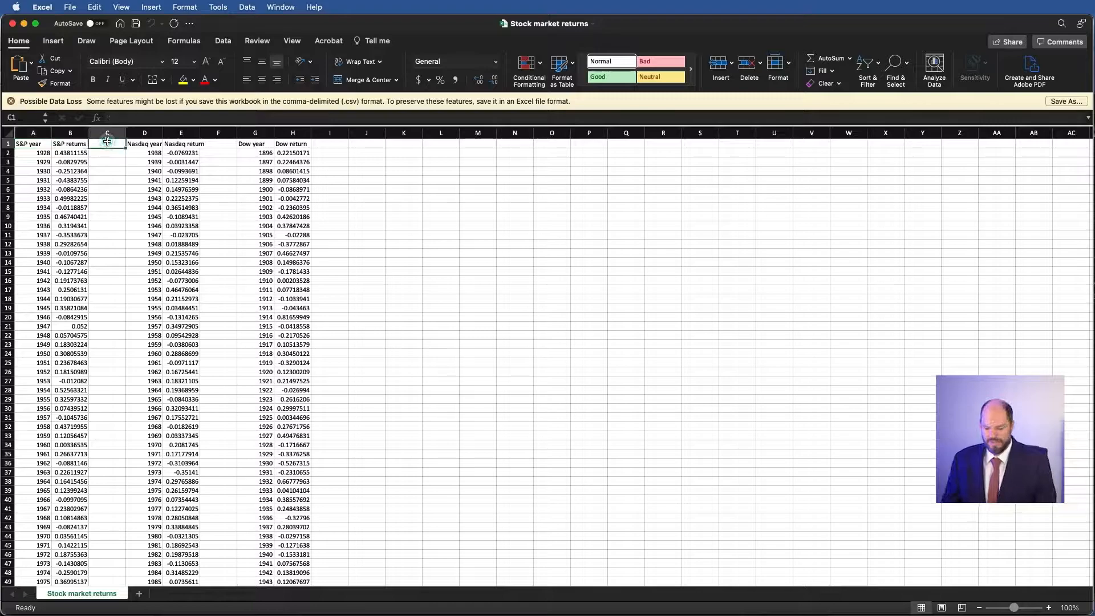
pyautogui.write('S')
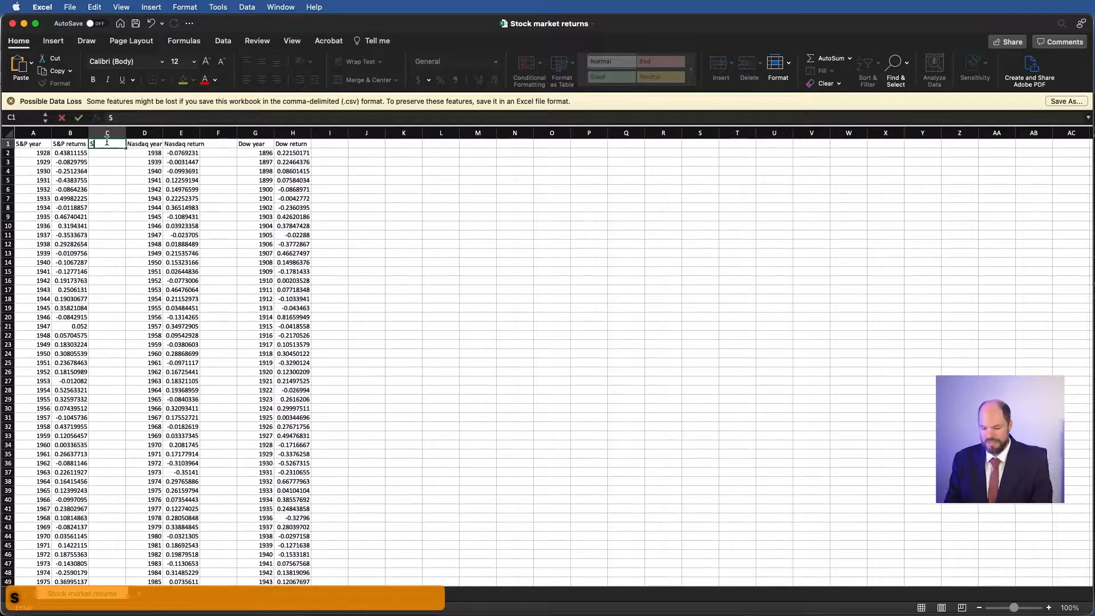
pyautogui.write('S$P position')
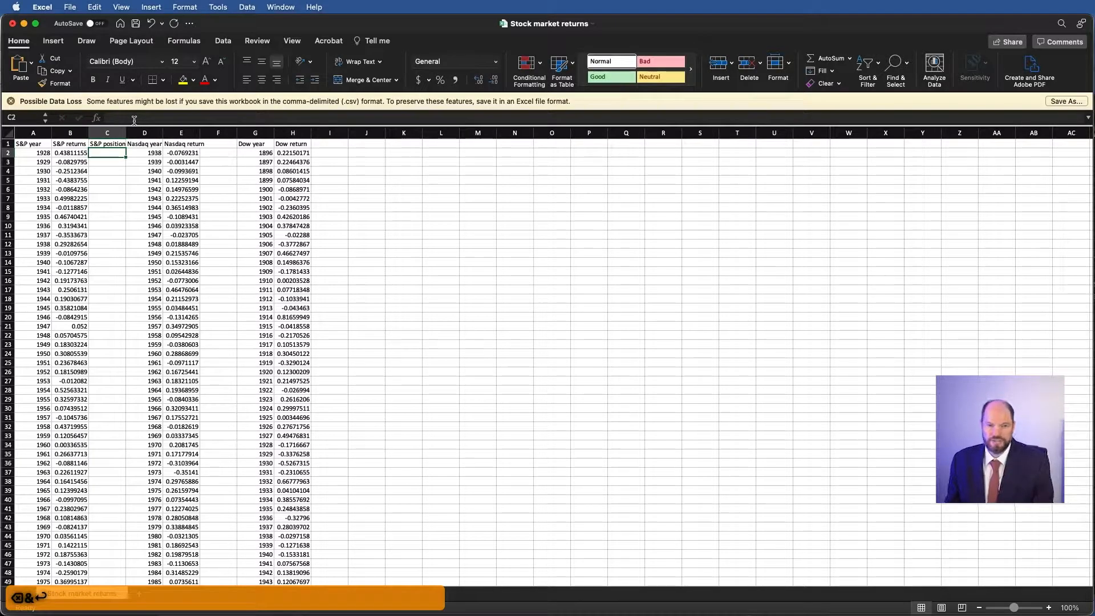
pyautogui.write('1')
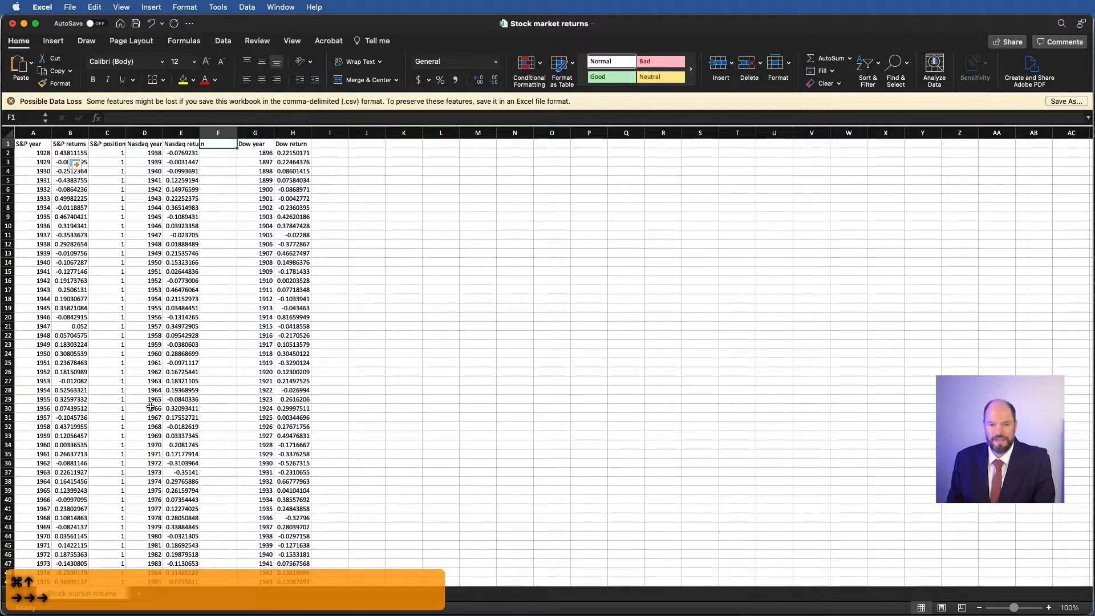
pyautogui.write('Nasdaq posi')
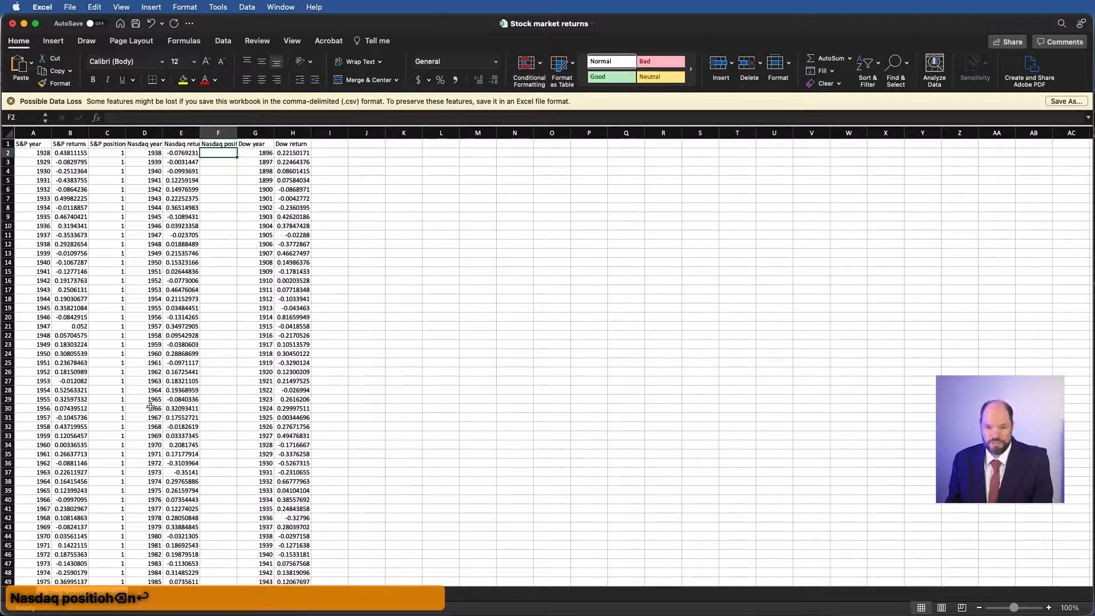
pyautogui.write('2')
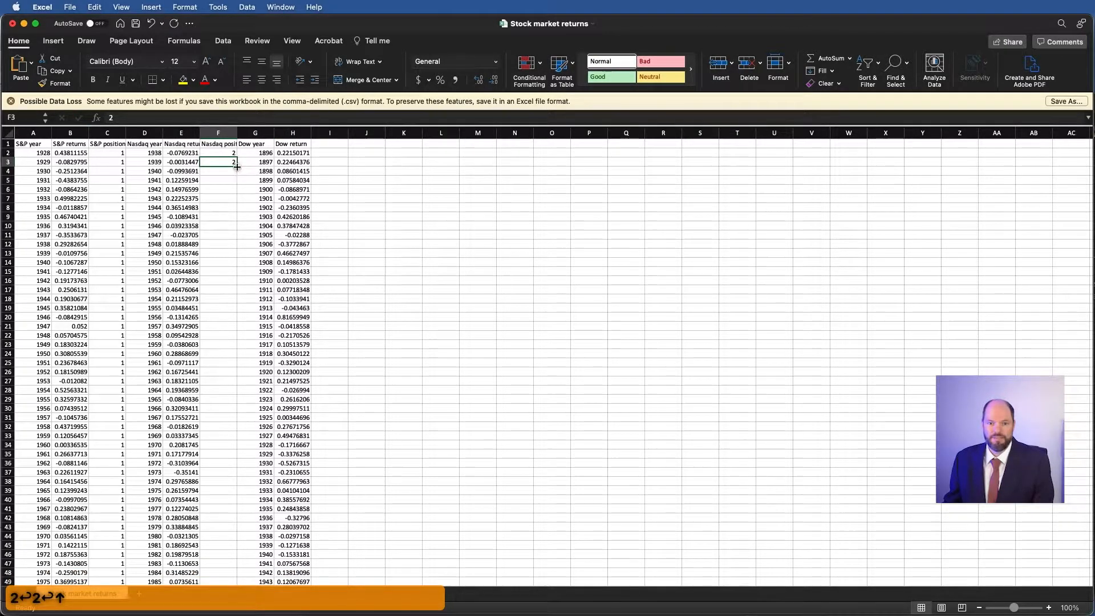
# Add the Dow Position column with value 3 and save the workbook.
pyautogui.scroll(-3)
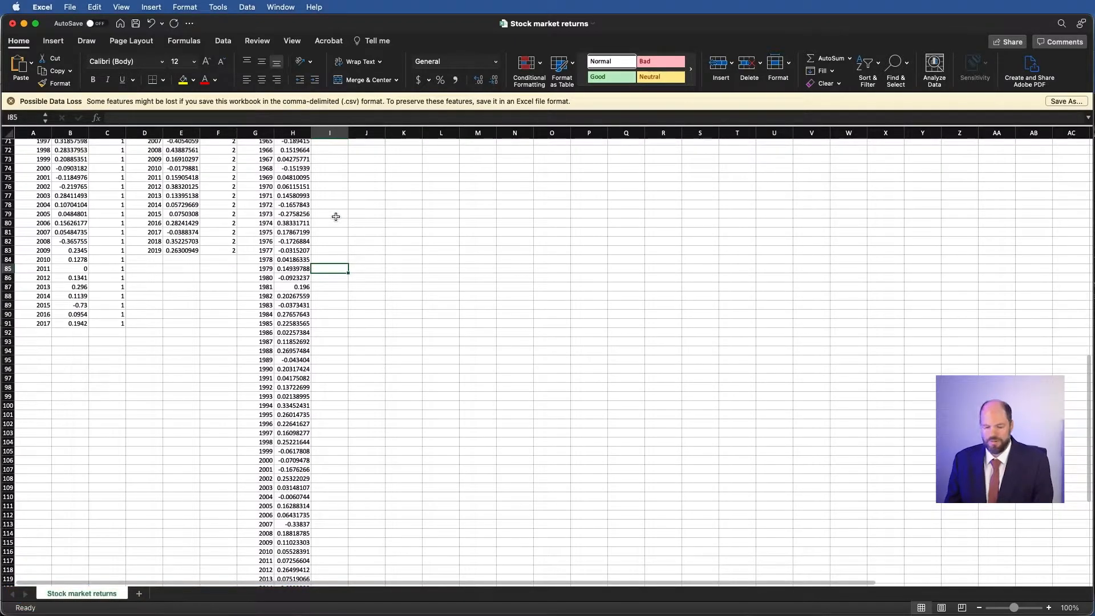
pyautogui.write('Dow Position')
pyautogui.write('3')
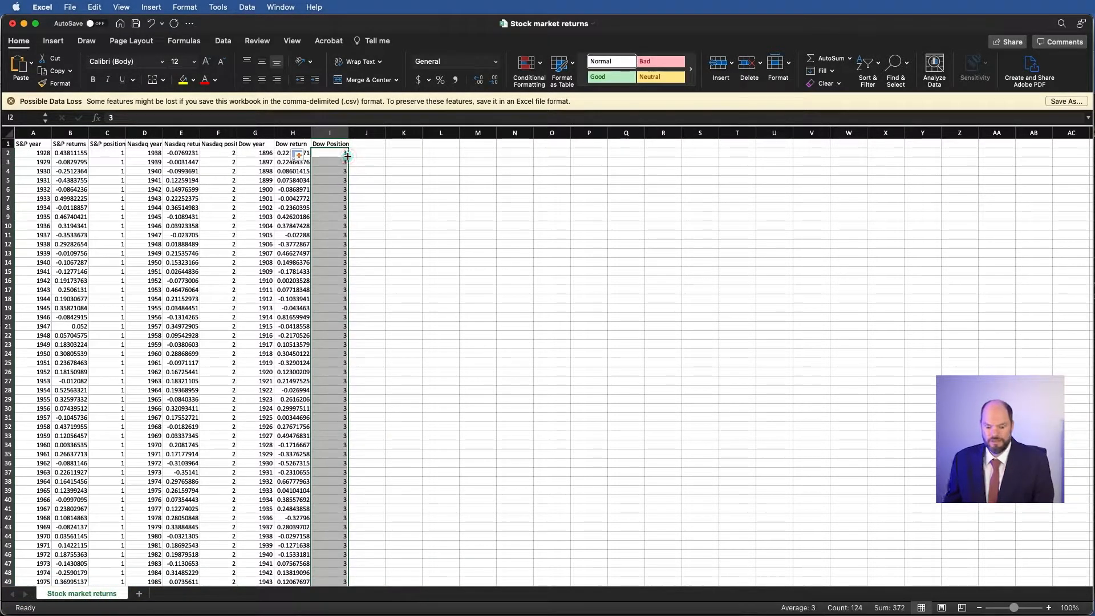
pyautogui.click(330, 144)
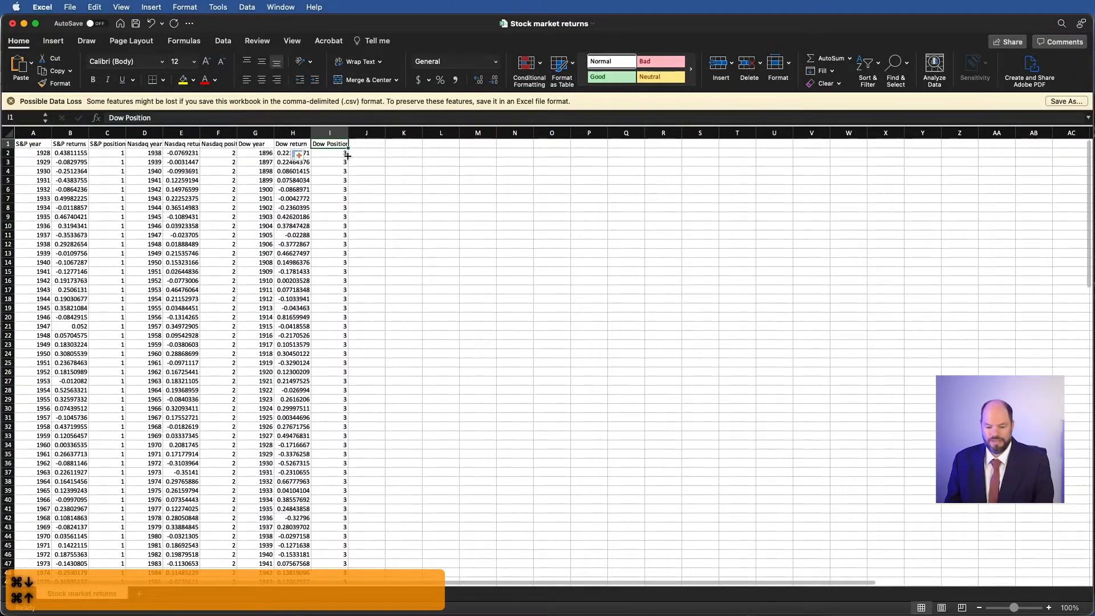
pyautogui.press('cmd+s')
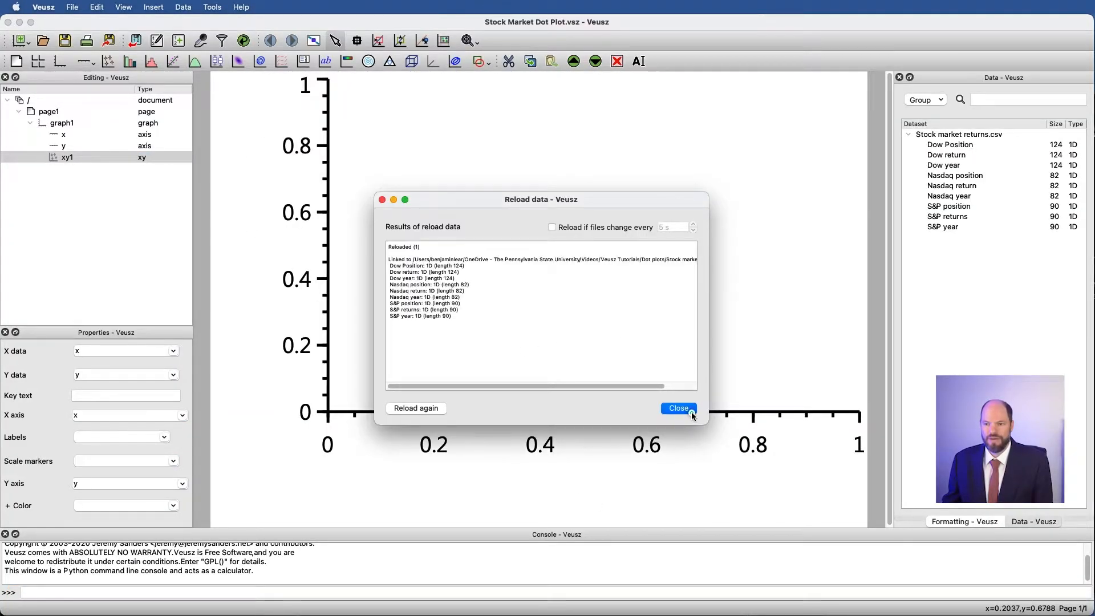
# Close the Reload data results, with position datasets now offered for xy1.
pyautogui.click(677, 407)
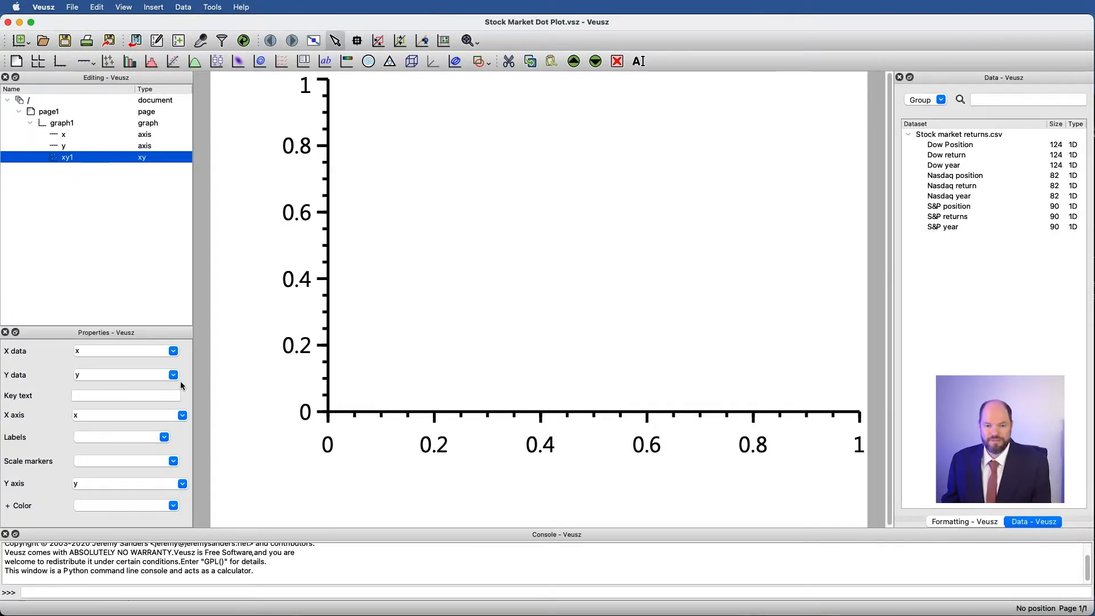
pyautogui.moveTo(339, 344)
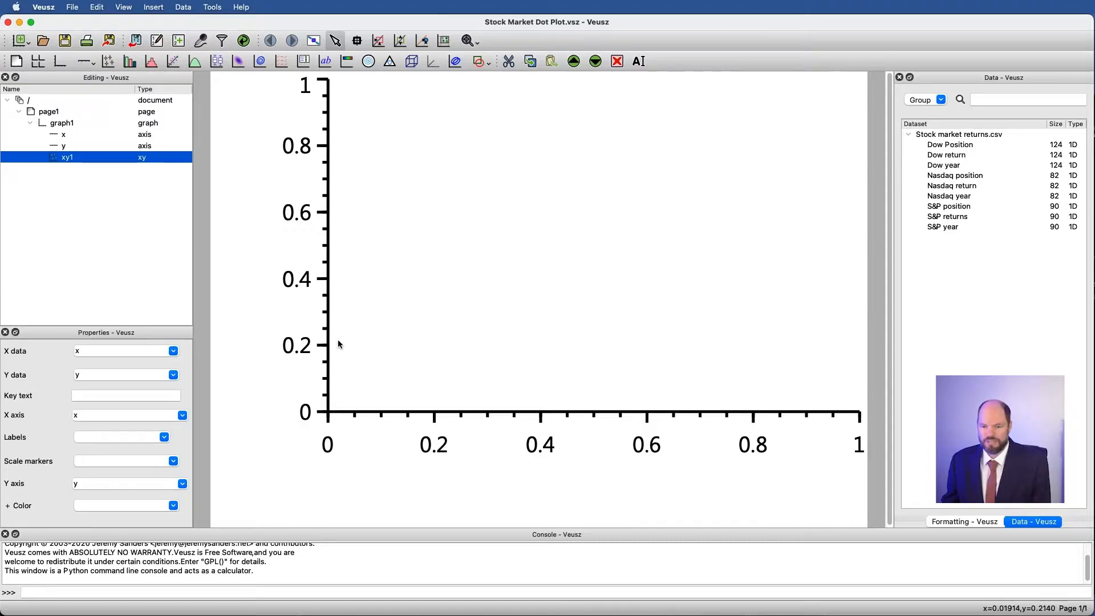
pyautogui.click(172, 351)
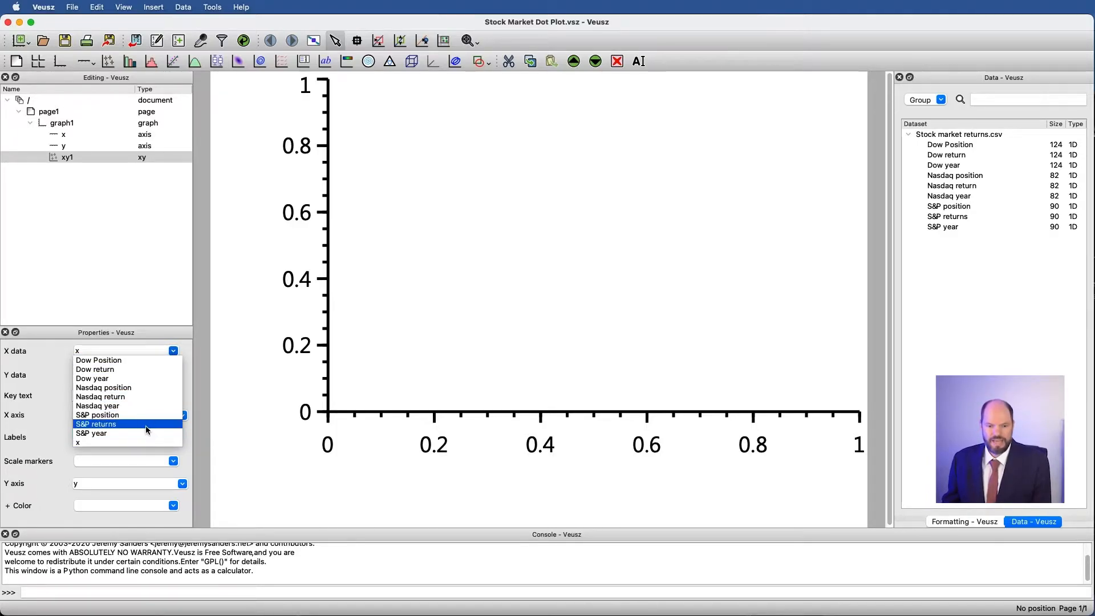
# Set xy1's X data to S&P returns and Y data to S&P position.
pyautogui.click(96, 424)
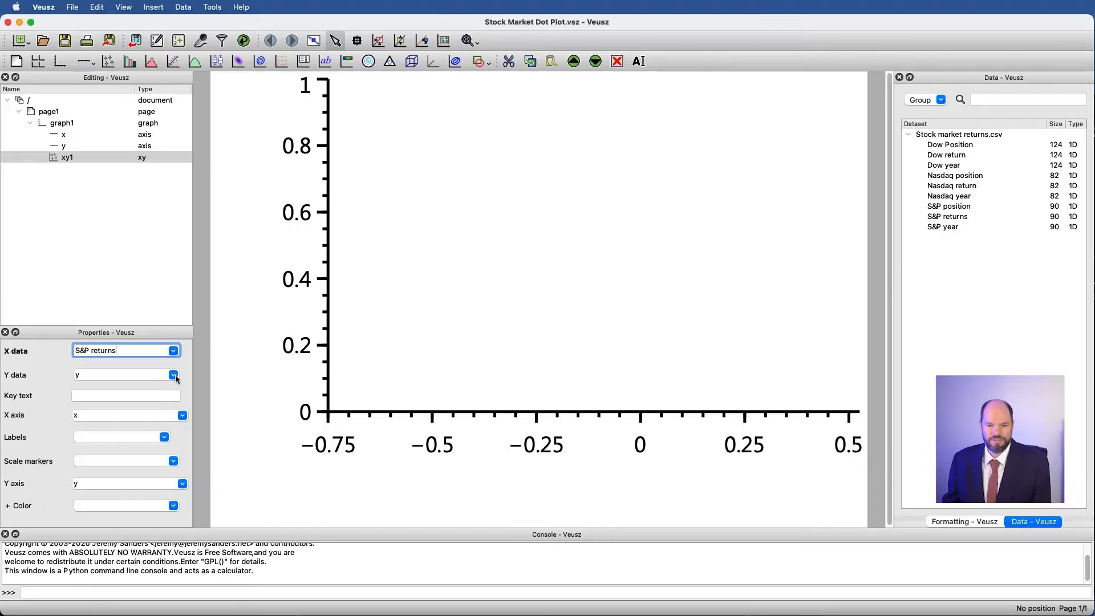
pyautogui.click(174, 375)
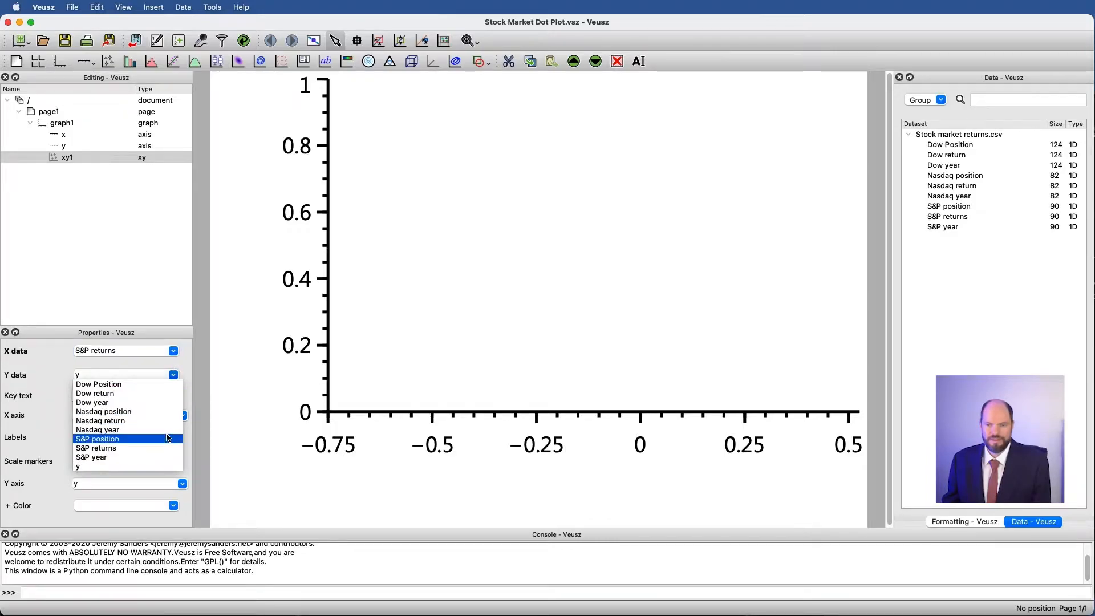
pyautogui.click(97, 439)
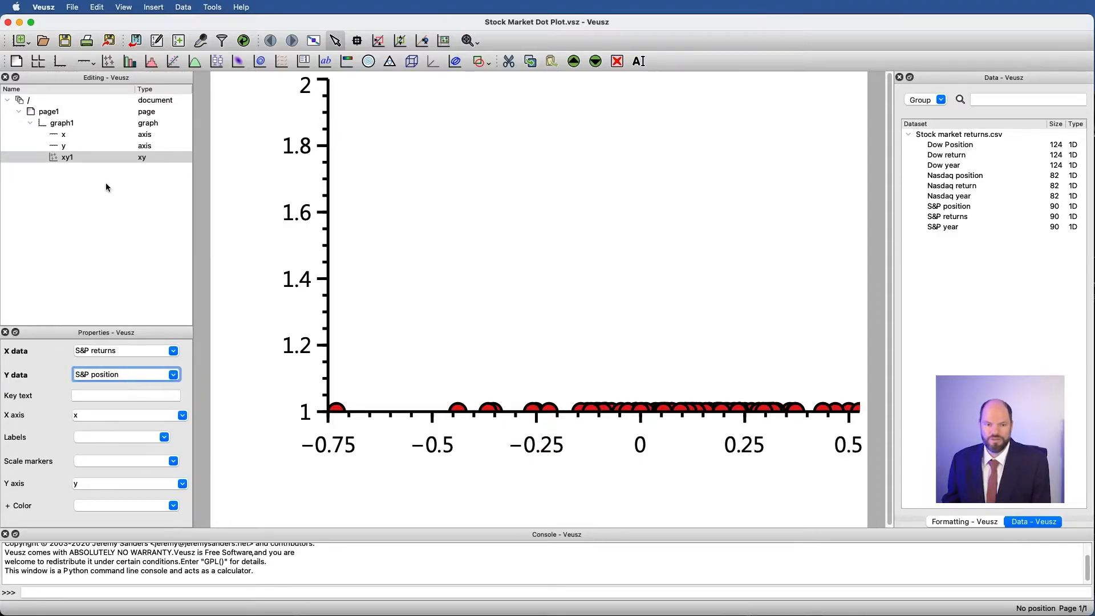
# Set the y axis Min to 0.5 and Max to 1.5.
pyautogui.click(63, 145)
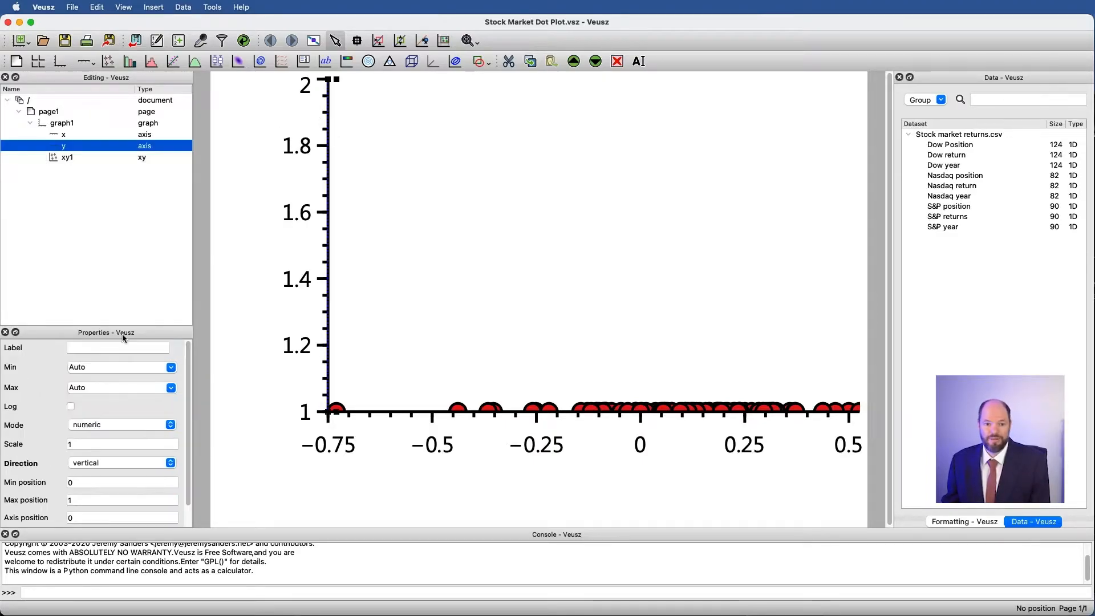
pyautogui.click(115, 366)
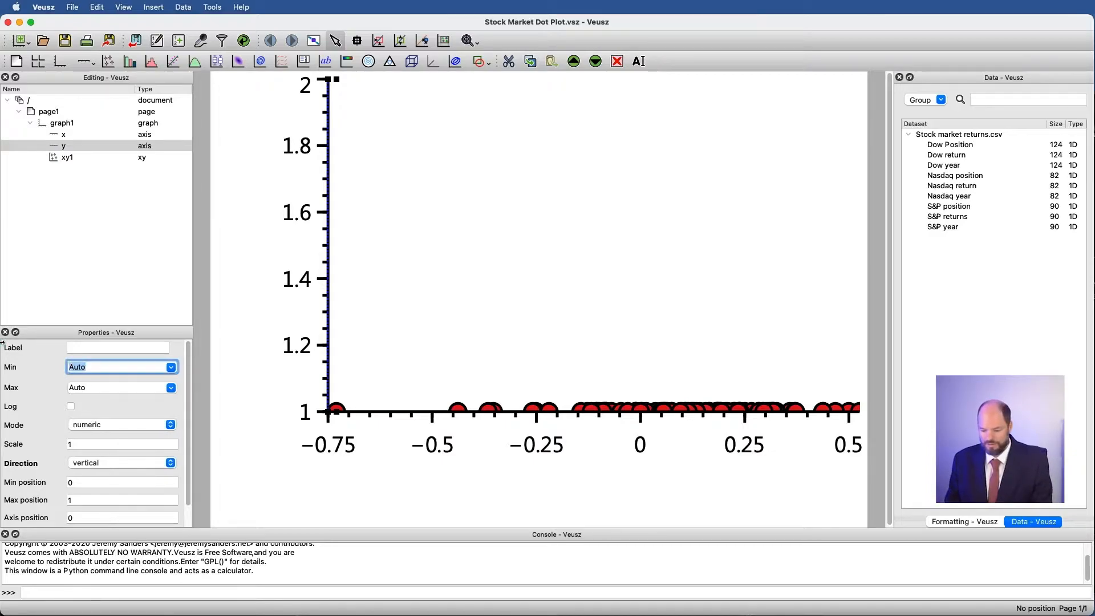
pyautogui.write('0.5')
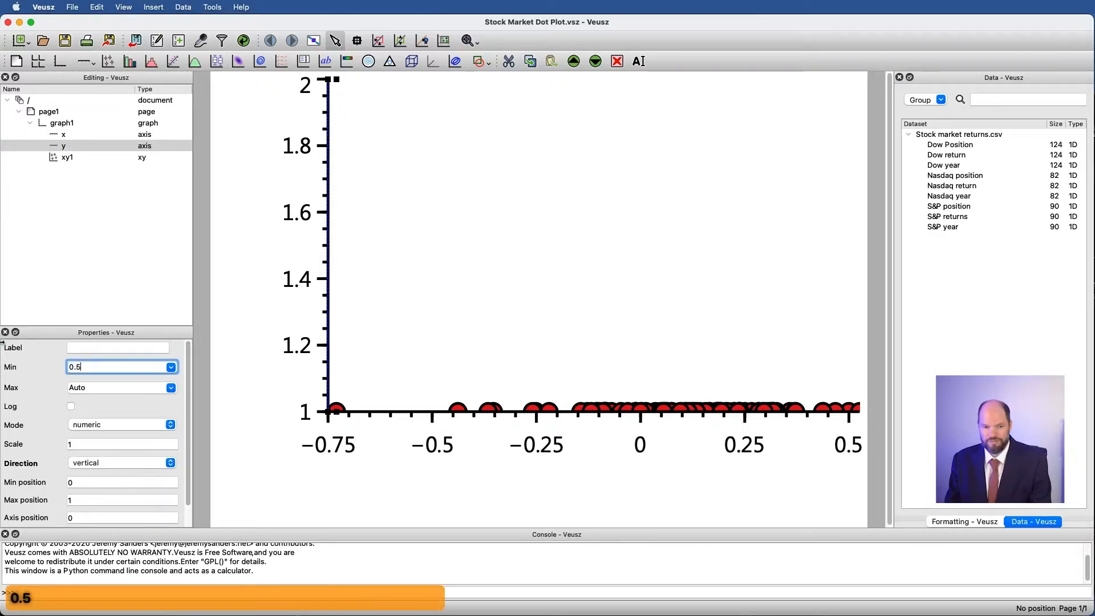
pyautogui.write('1.5')
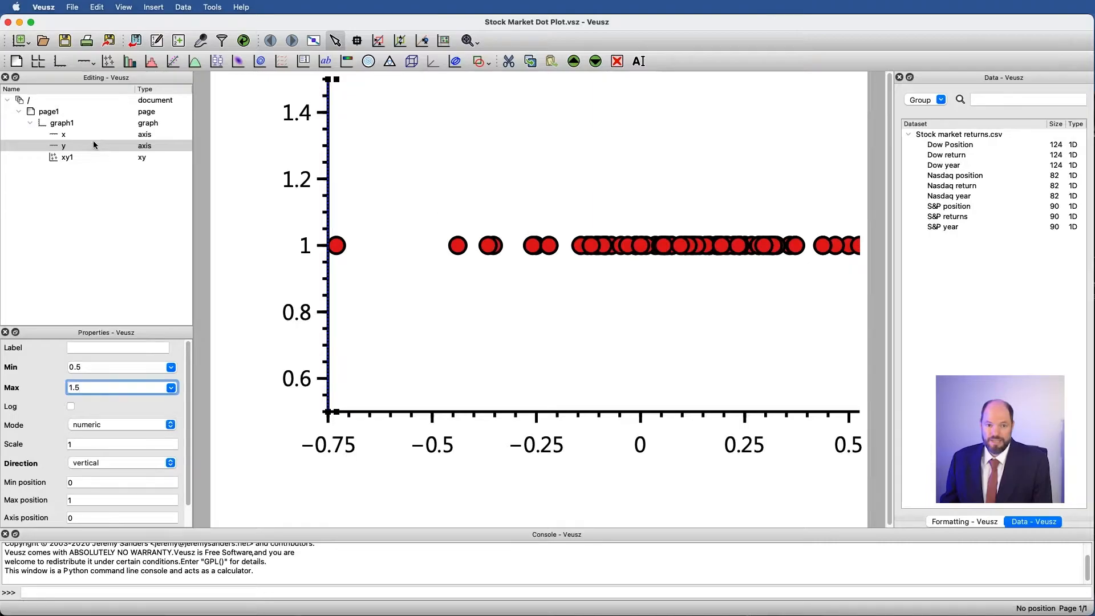
pyautogui.moveTo(620, 252)
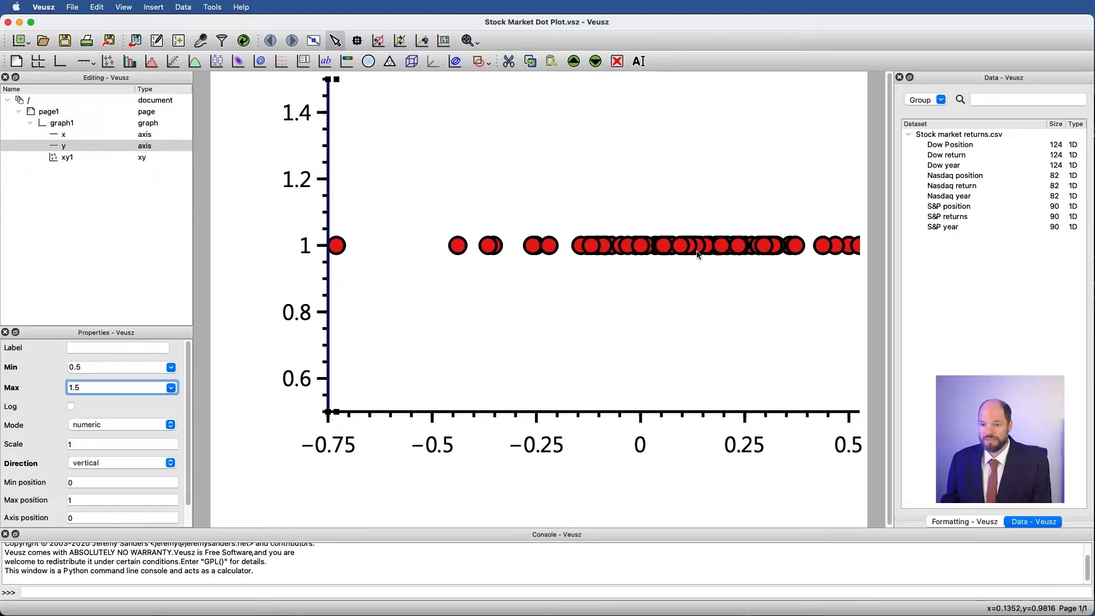
pyautogui.moveTo(486, 238)
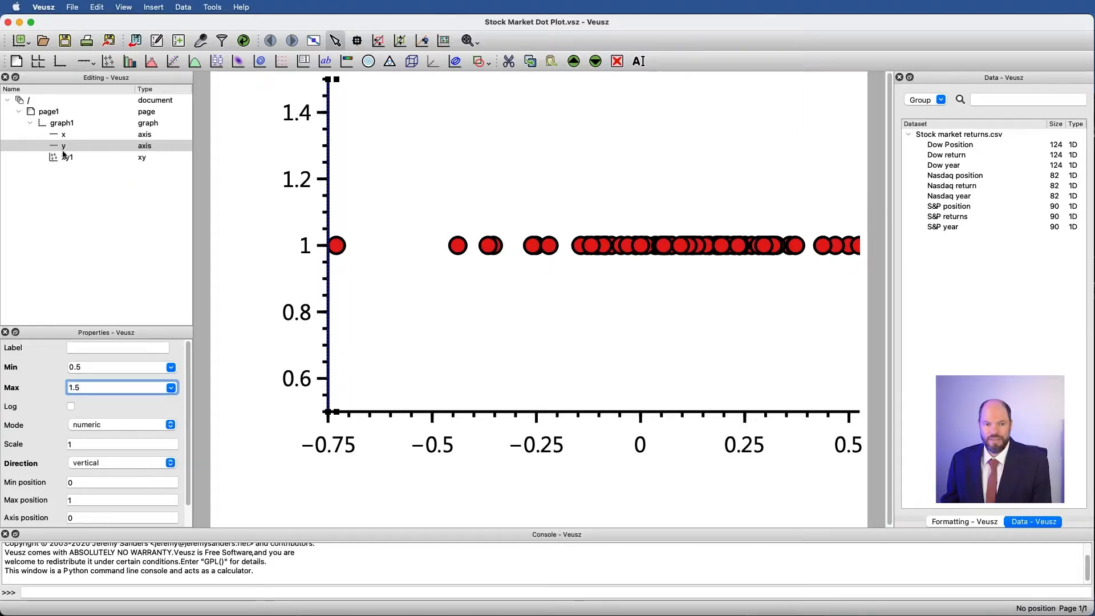
# Set xy1's marker fill transparency to 90.
pyautogui.click(68, 157)
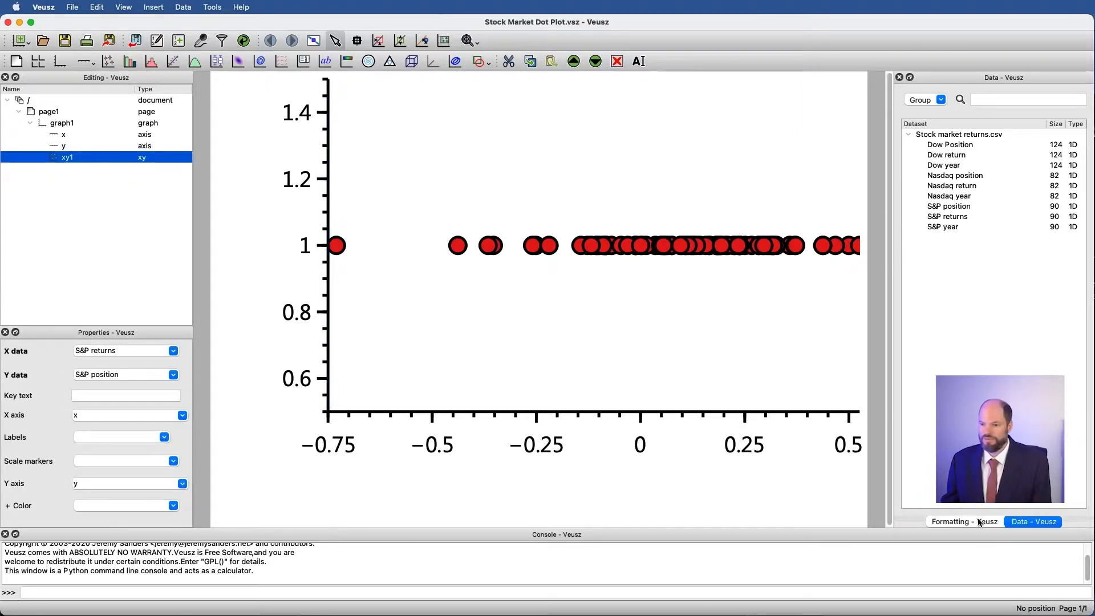
pyautogui.click(964, 522)
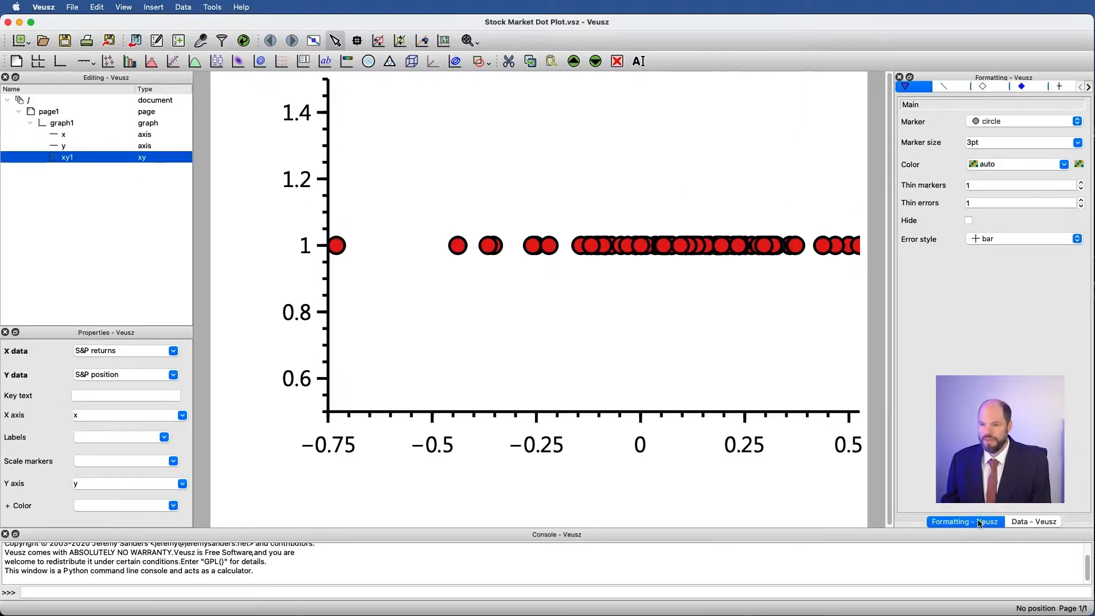
pyautogui.moveTo(505, 254)
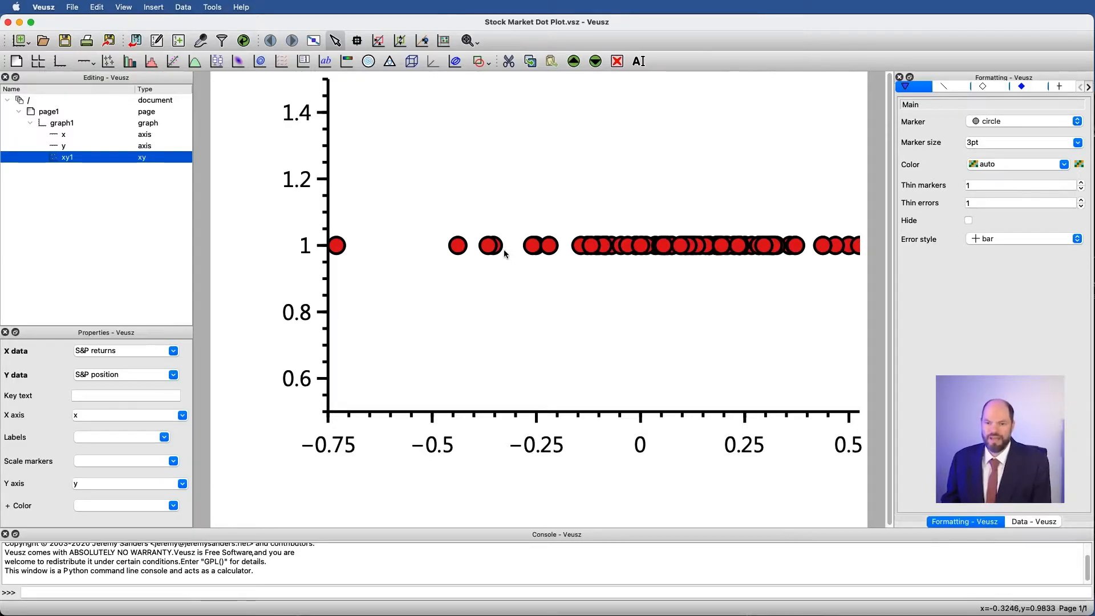
pyautogui.moveTo(706, 257)
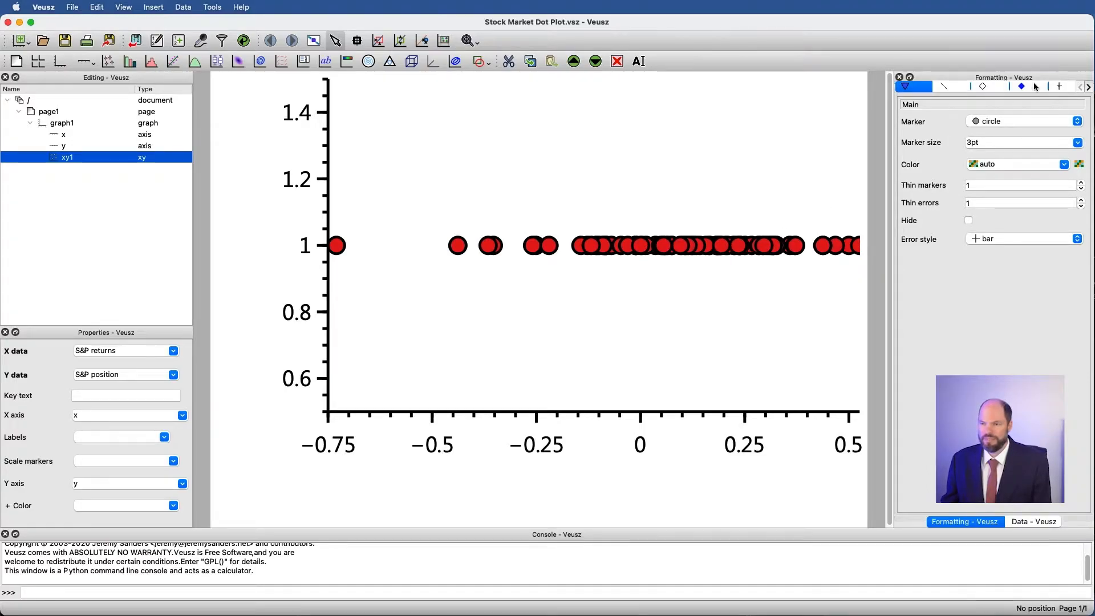
pyautogui.click(1020, 86)
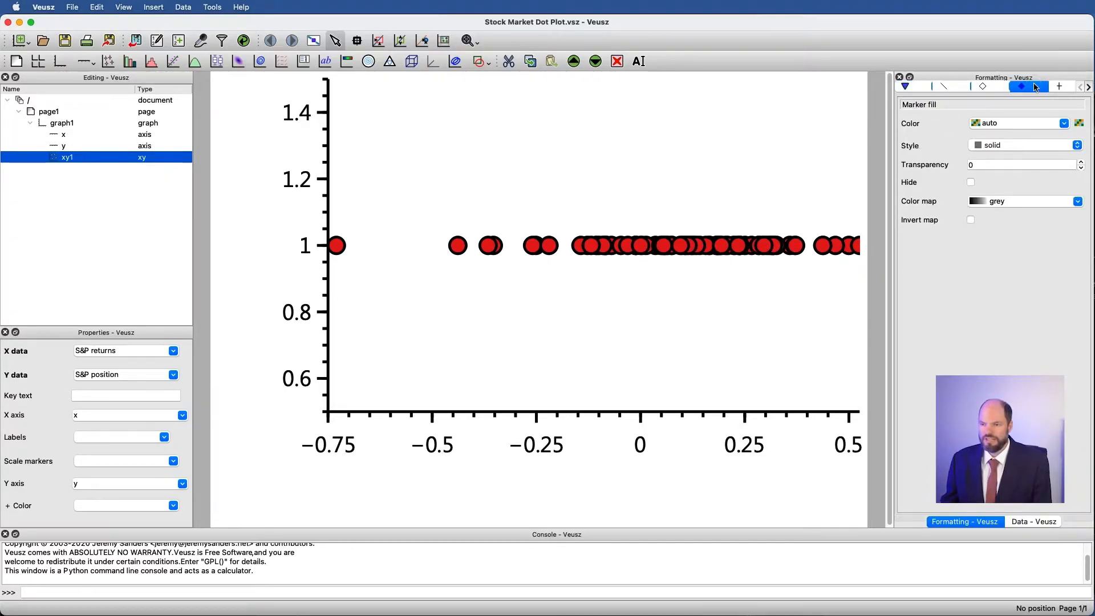
pyautogui.click(1018, 164)
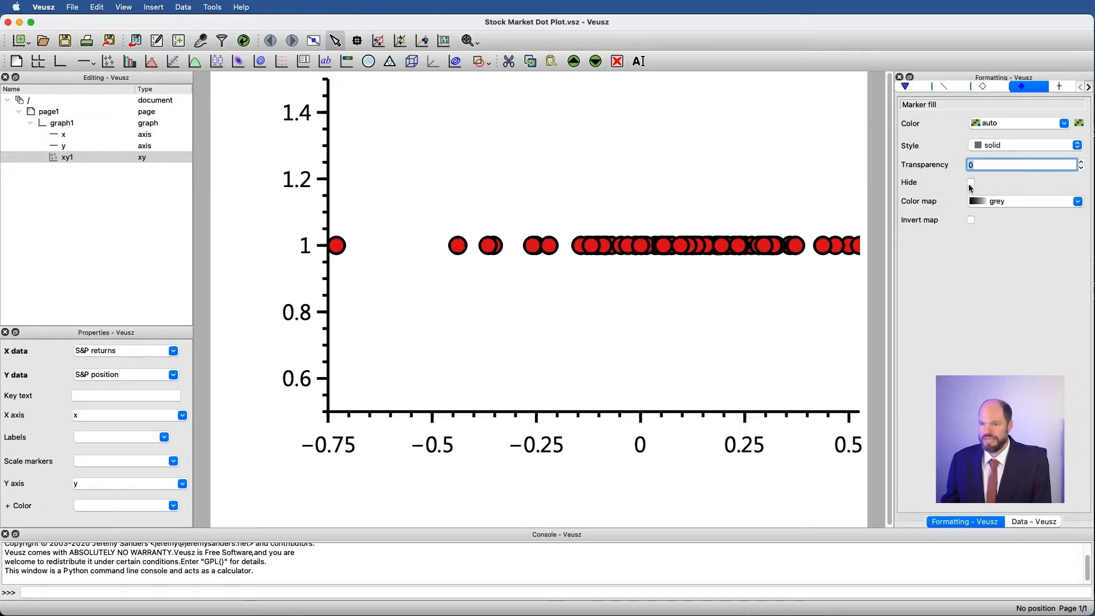
pyautogui.click(971, 183)
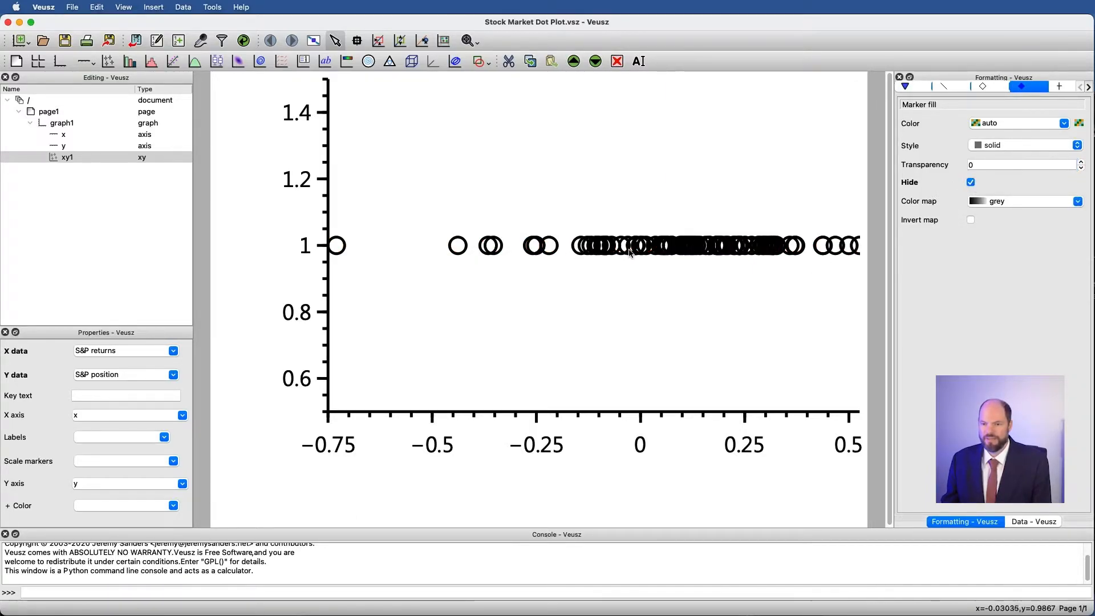
pyautogui.moveTo(773, 245)
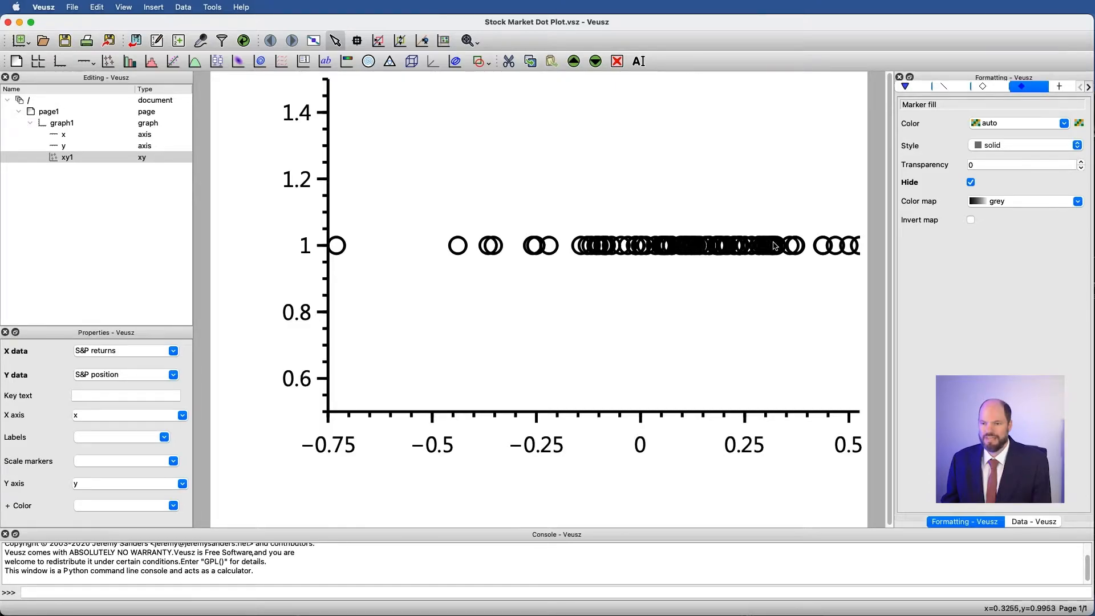
pyautogui.moveTo(694, 250)
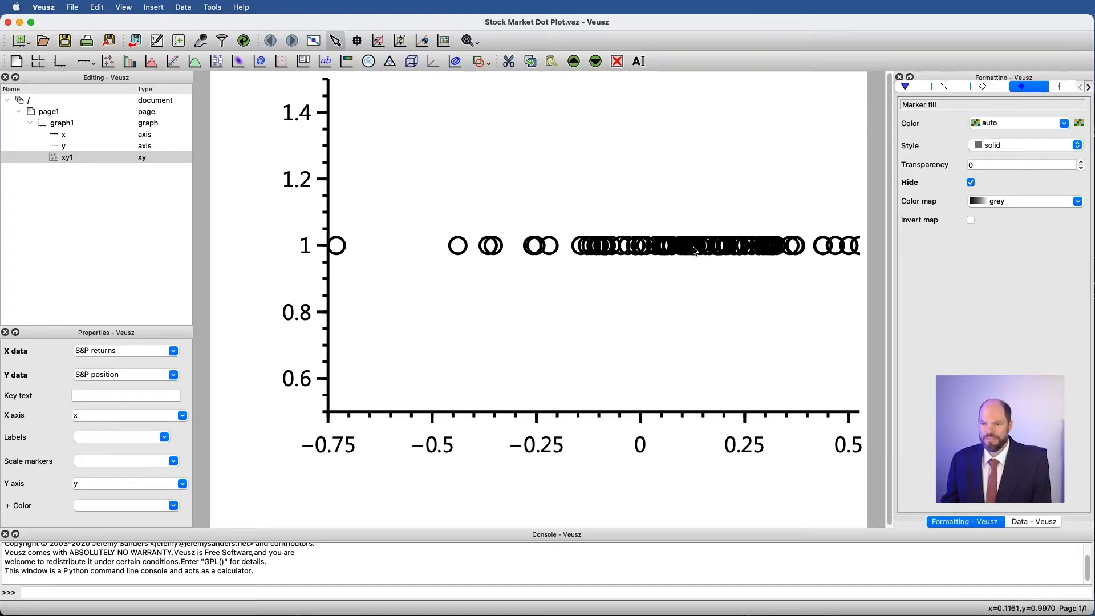
pyautogui.moveTo(688, 255)
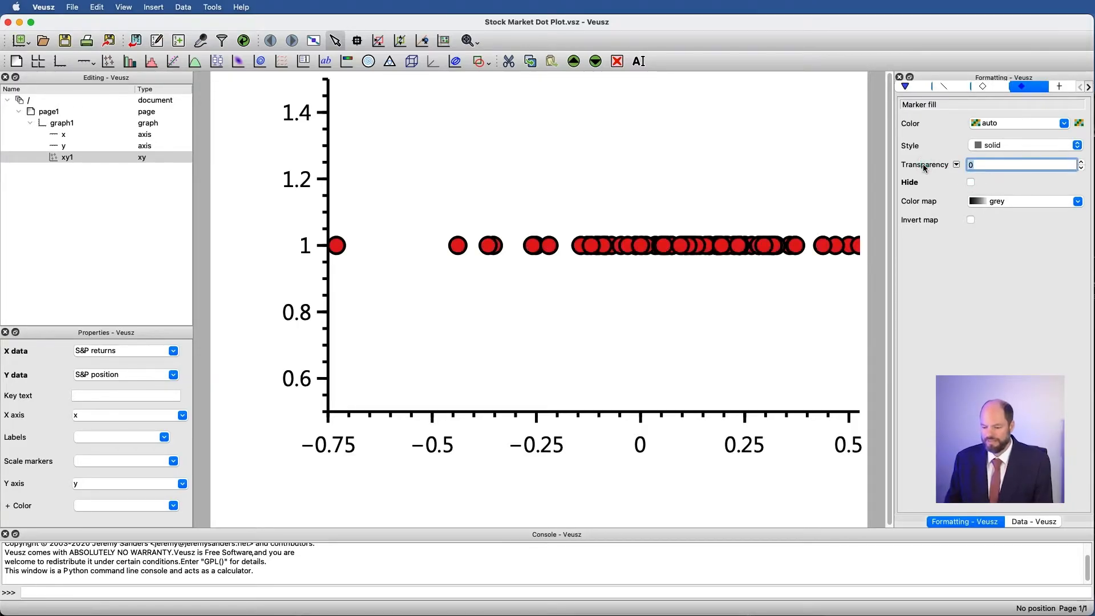
pyautogui.write('90')
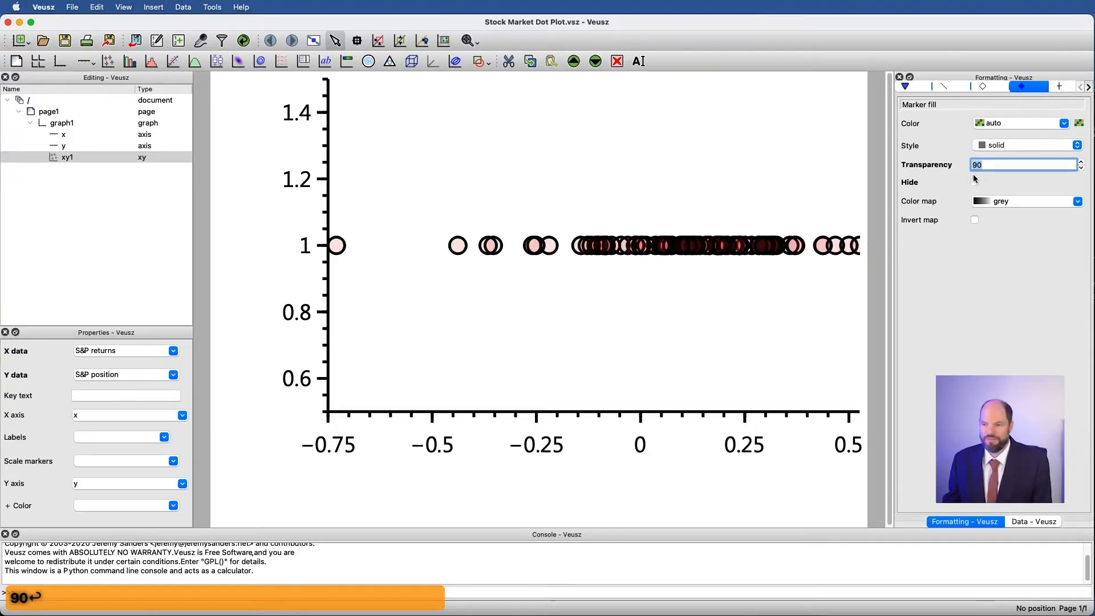
# Give the marker border 90 transparency and red colour, then hide it.
pyautogui.click(988, 86)
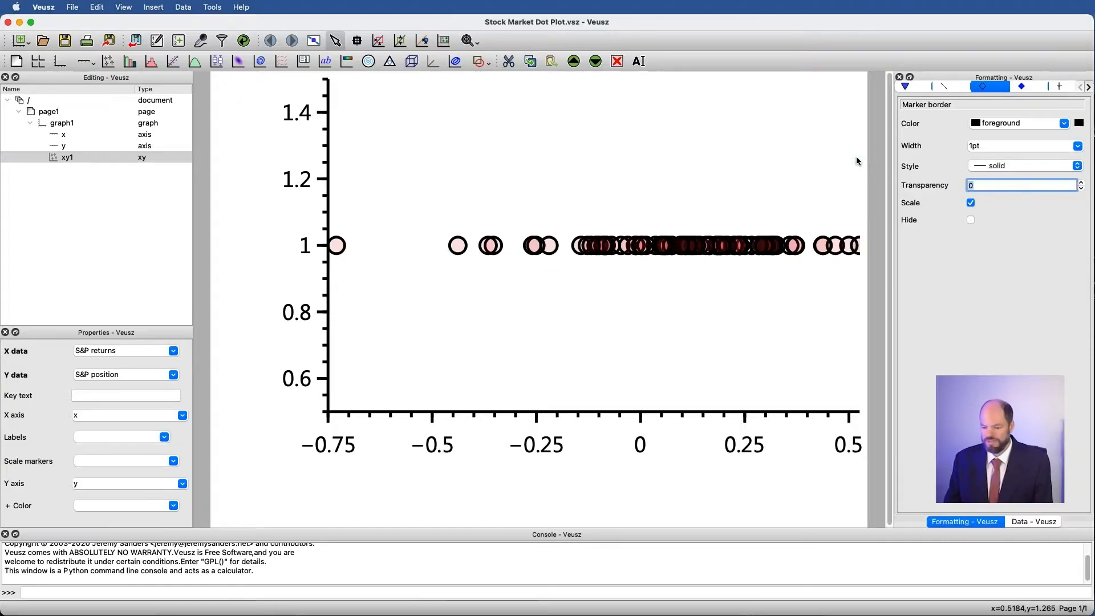
pyautogui.write('90')
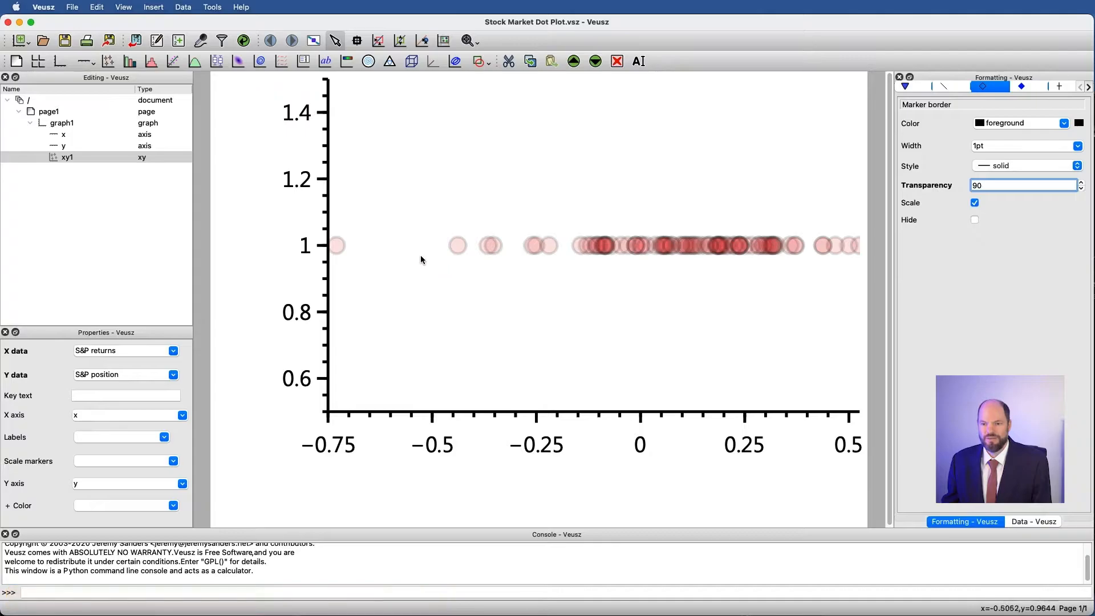
pyautogui.moveTo(810, 253)
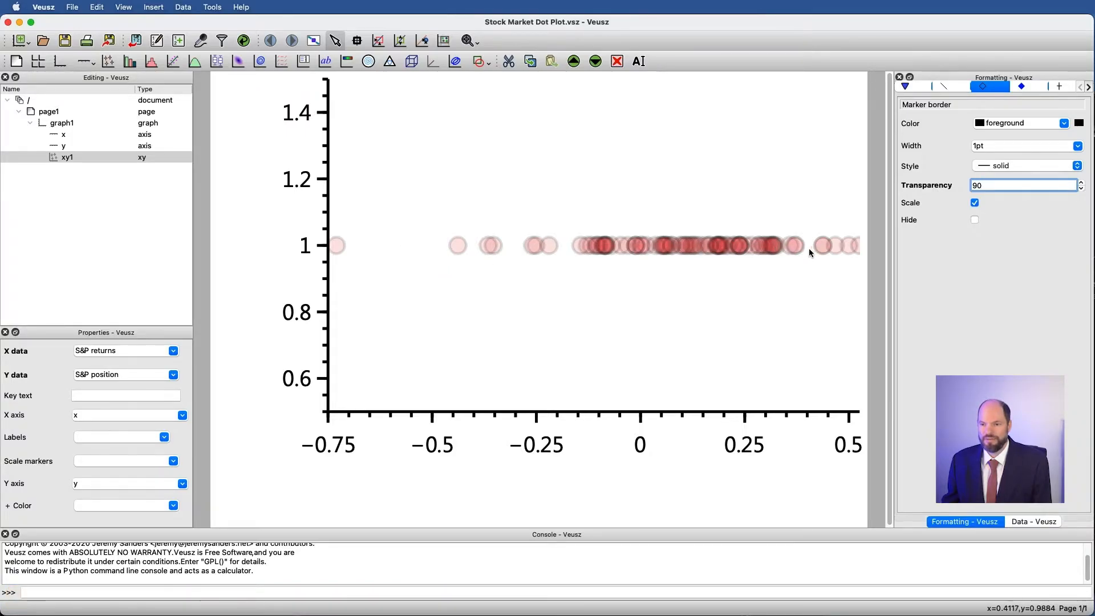
pyautogui.moveTo(617, 274)
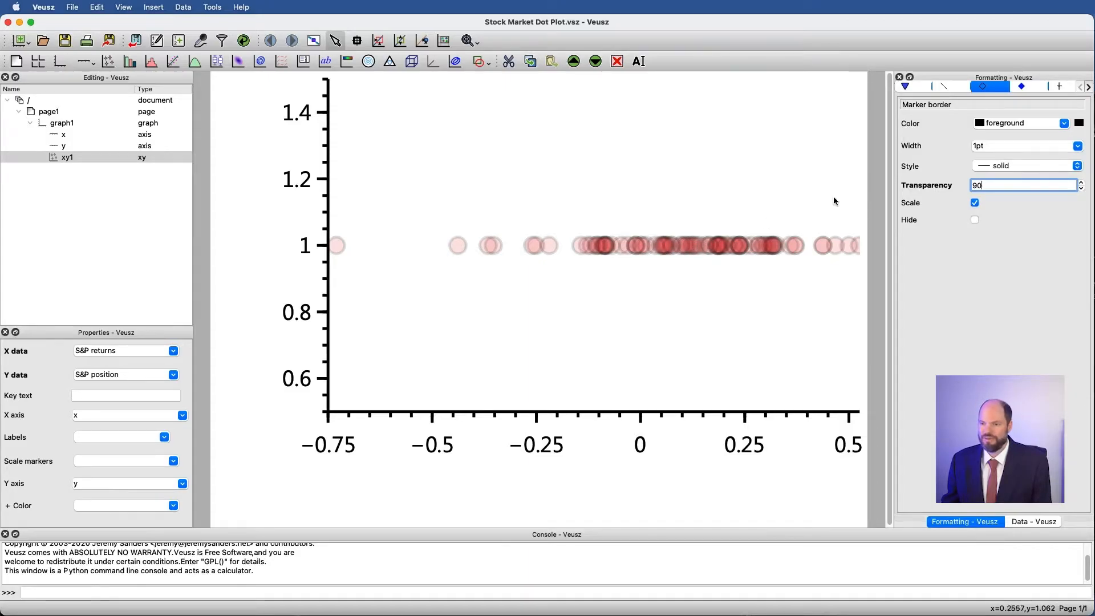
pyautogui.click(1016, 124)
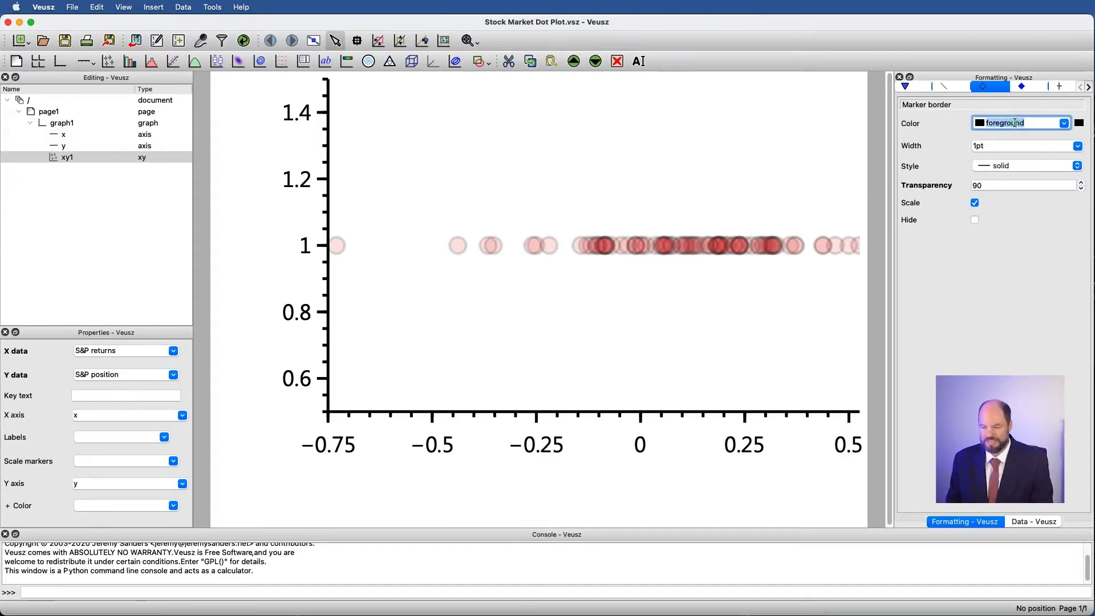
pyautogui.write('red')
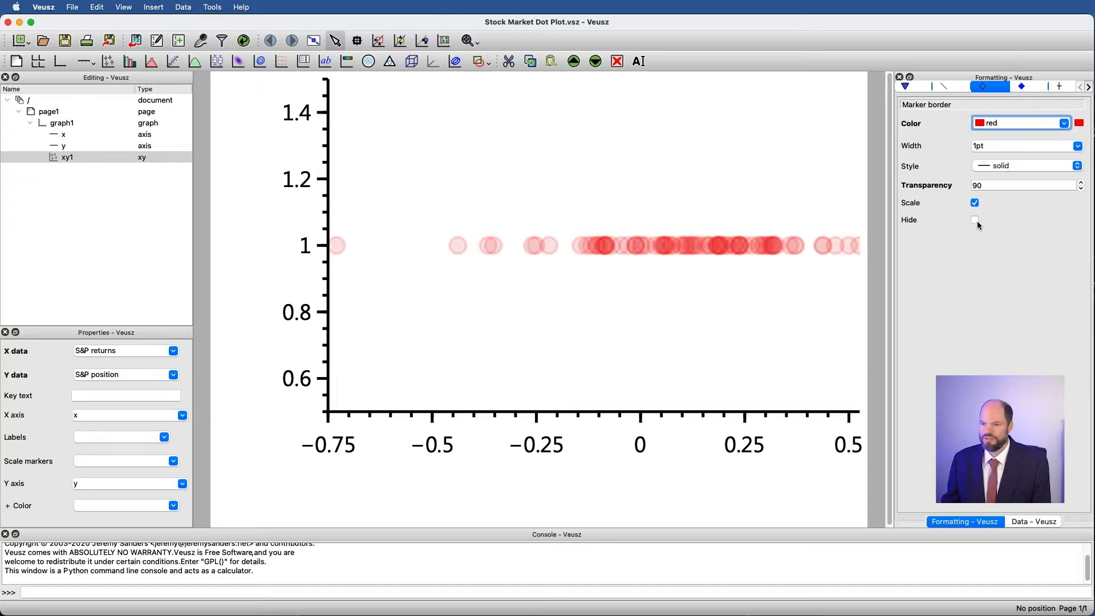
pyautogui.click(975, 220)
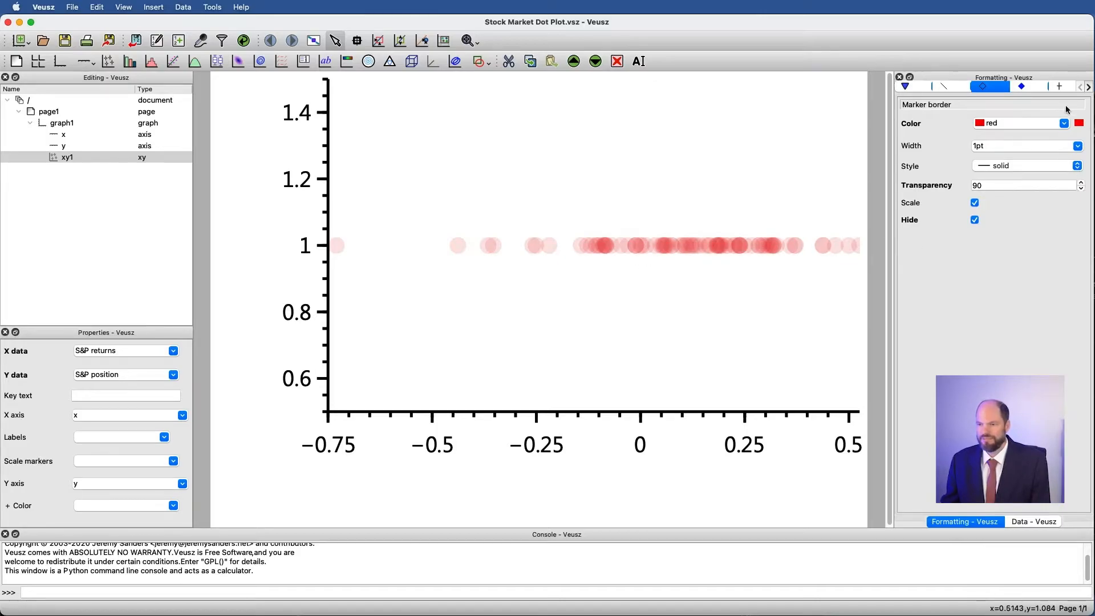
# Lower the S&P marker fill transparency from 90 to 85.
pyautogui.click(1021, 86)
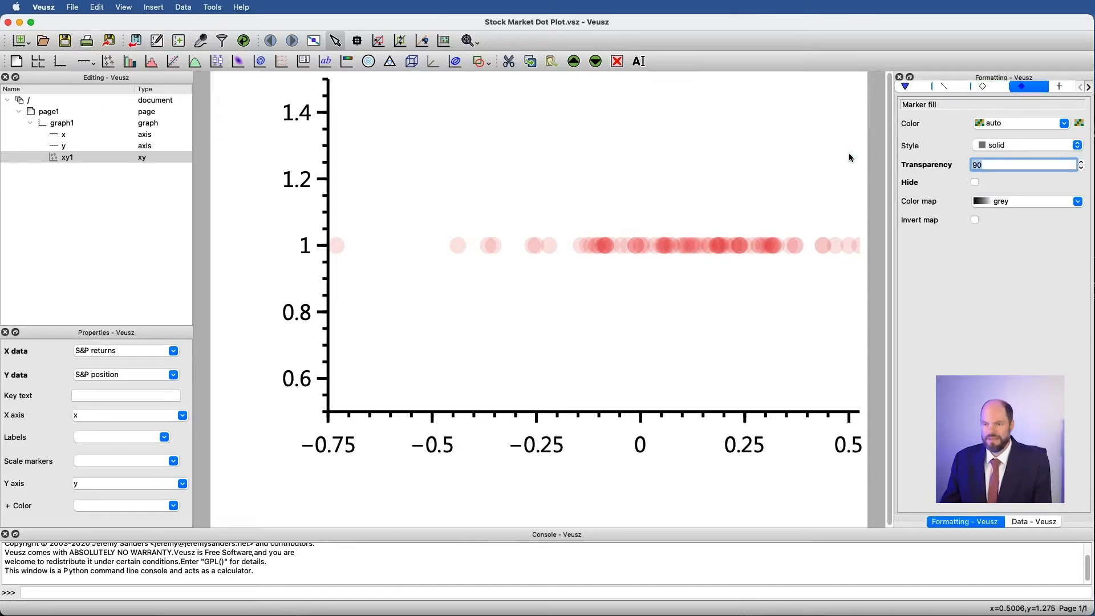
pyautogui.write('85')
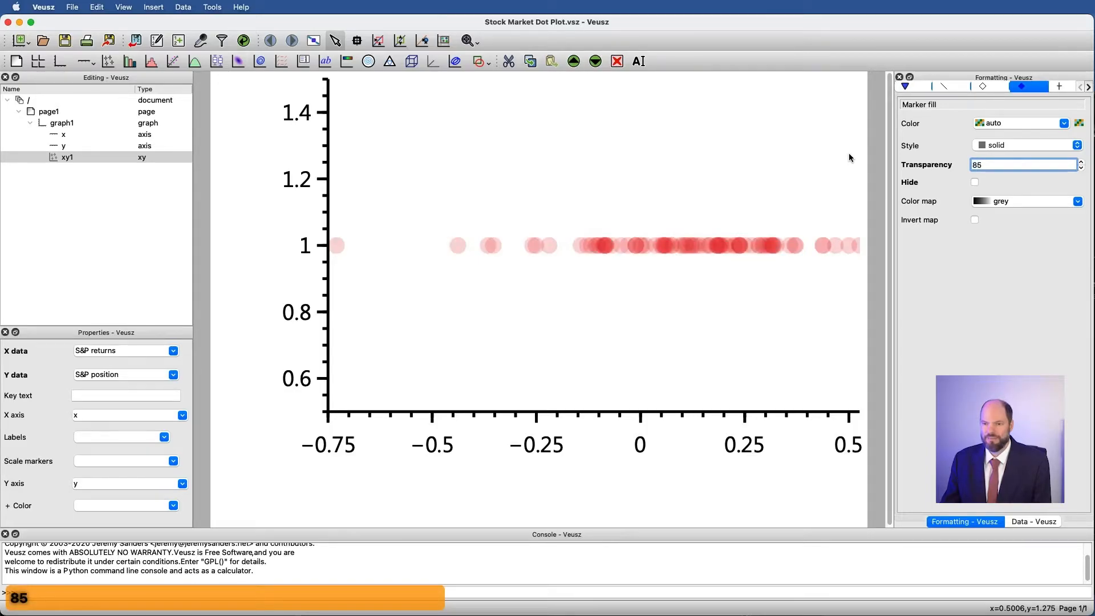
pyautogui.moveTo(631, 250)
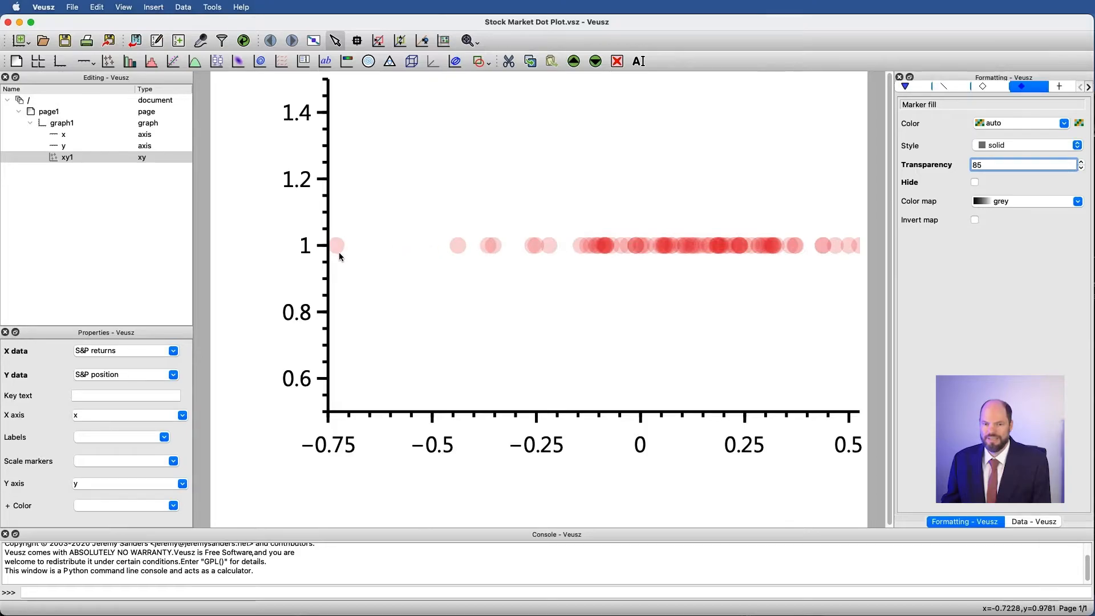
pyautogui.moveTo(352, 255)
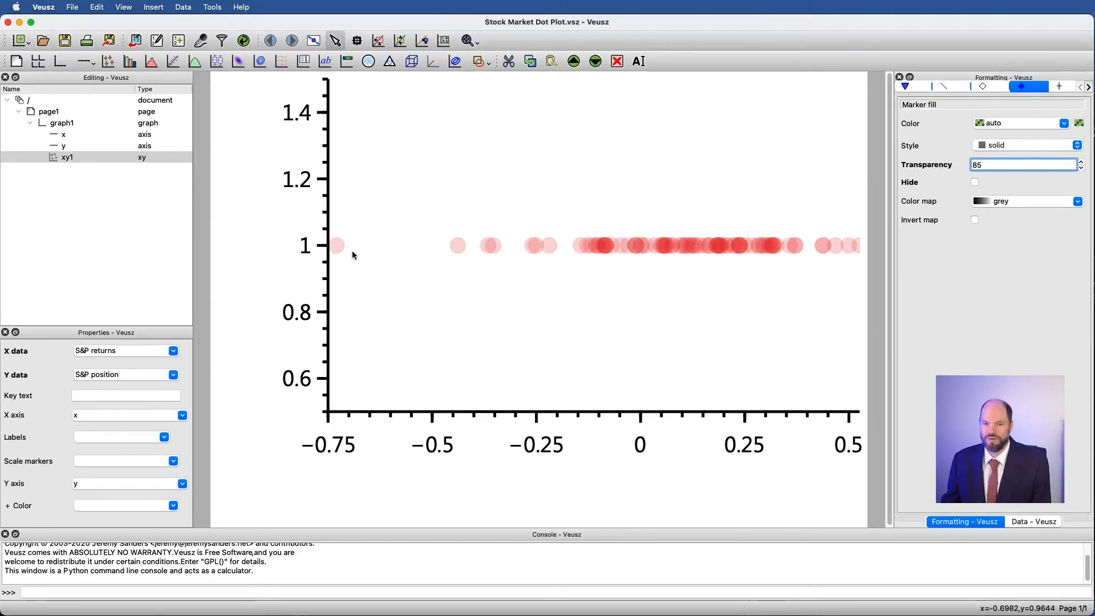
pyautogui.moveTo(338, 249)
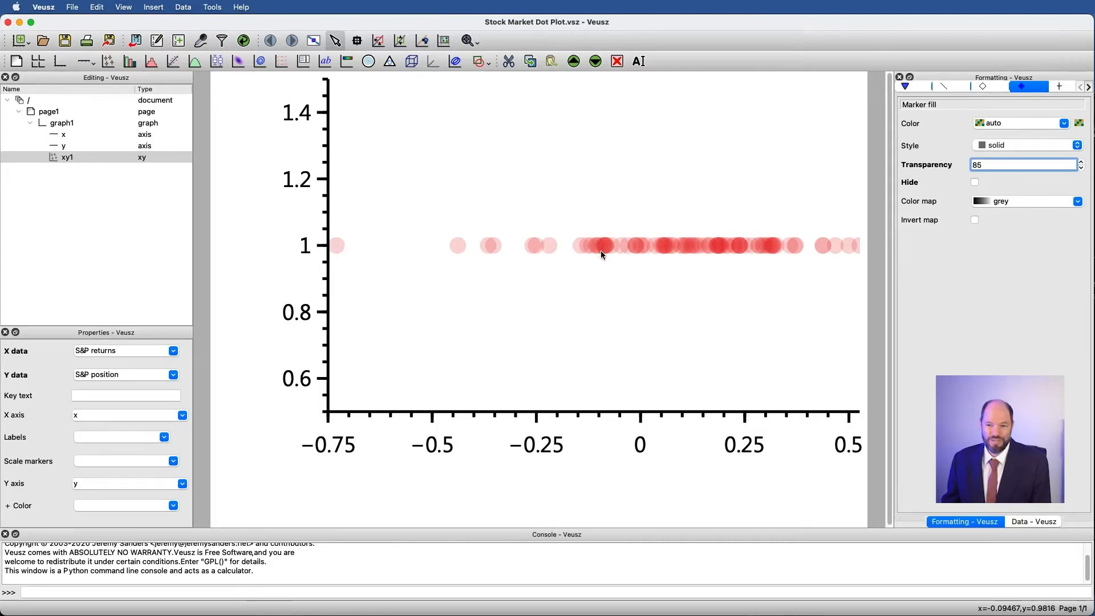
pyautogui.moveTo(603, 253)
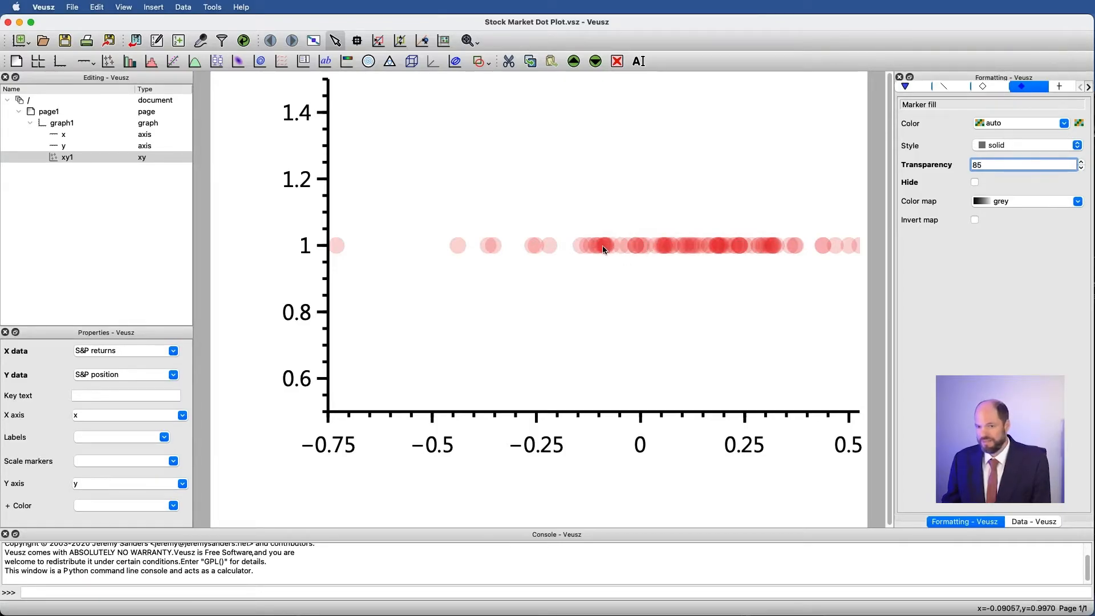
pyautogui.moveTo(619, 271)
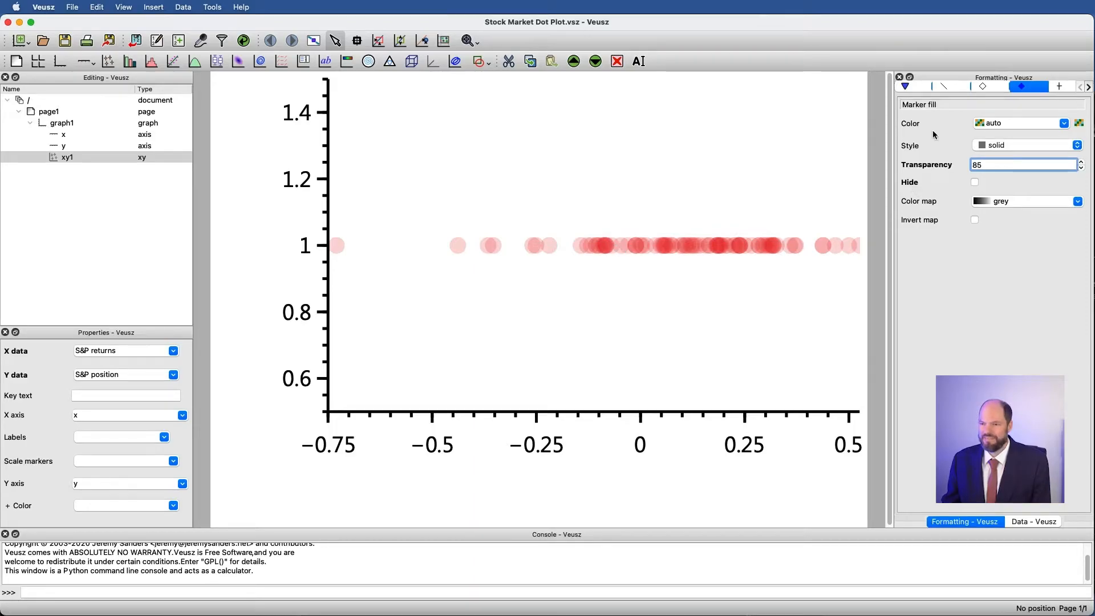
# Change the S&P marker shape from circle to square, then to linevert.
pyautogui.click(904, 87)
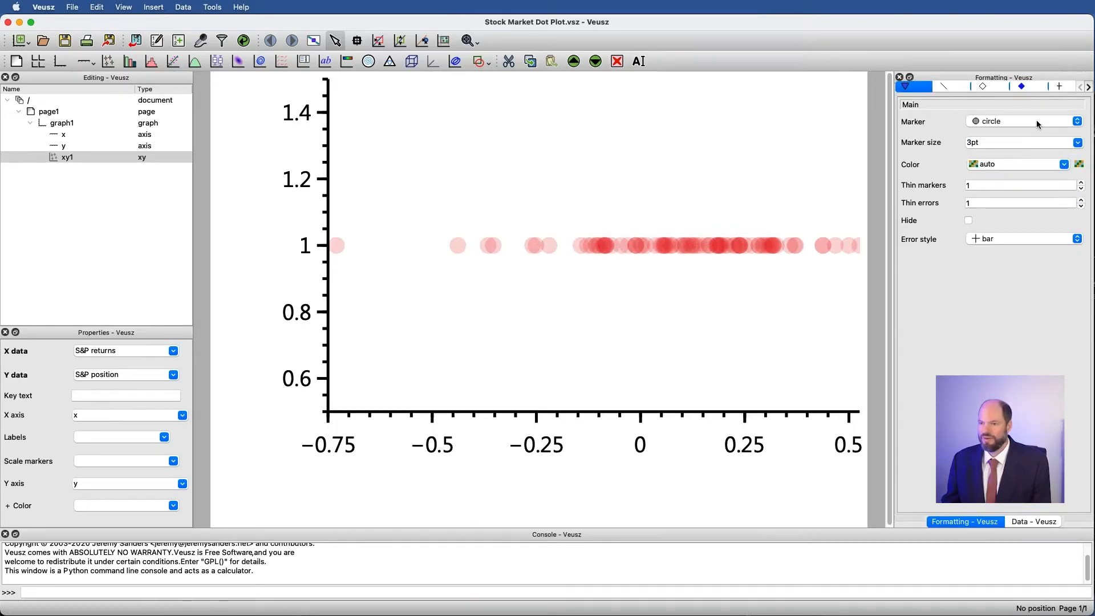
pyautogui.click(1024, 121)
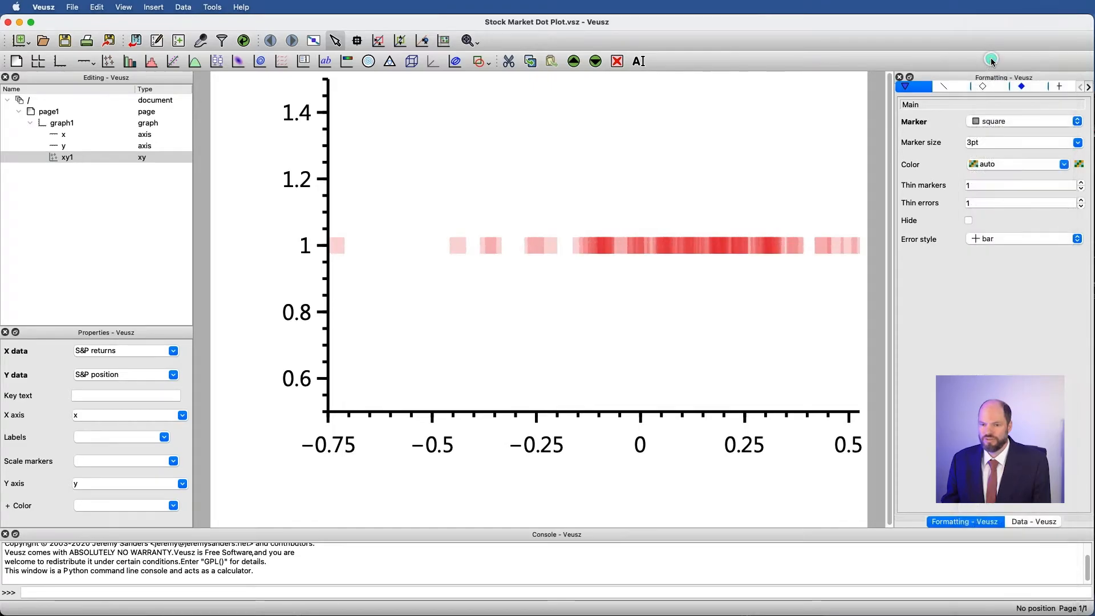
pyautogui.moveTo(400, 259)
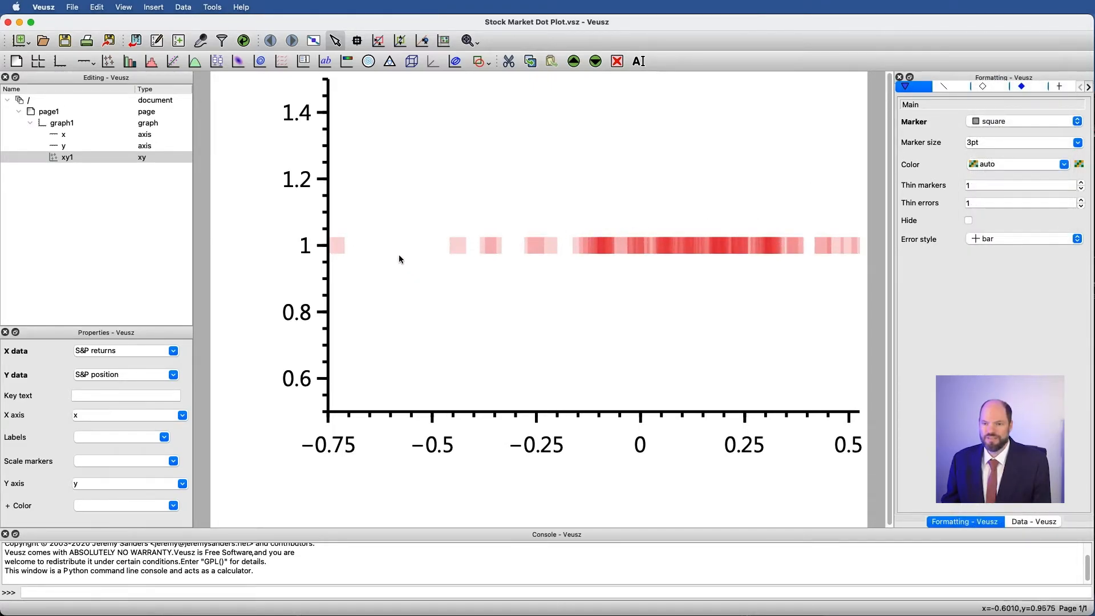
pyautogui.moveTo(594, 252)
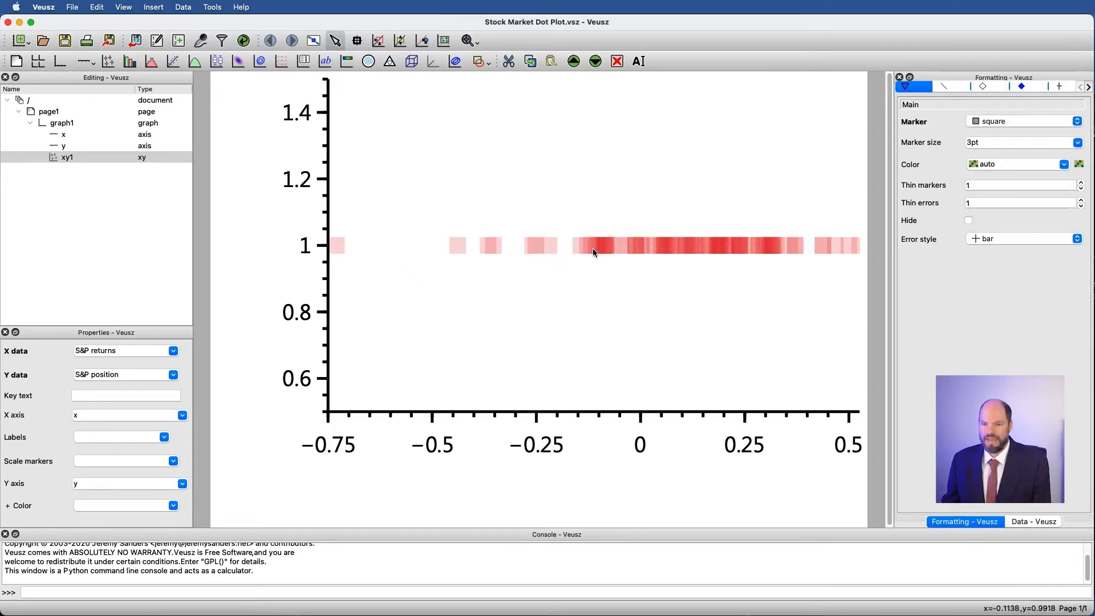
pyautogui.moveTo(719, 242)
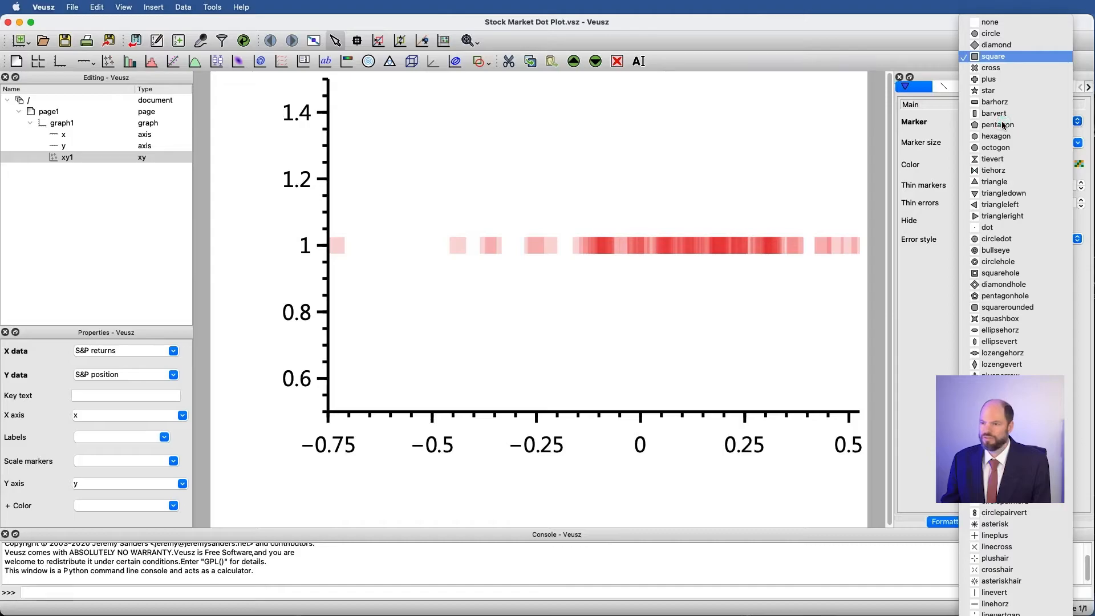
pyautogui.moveTo(993, 113)
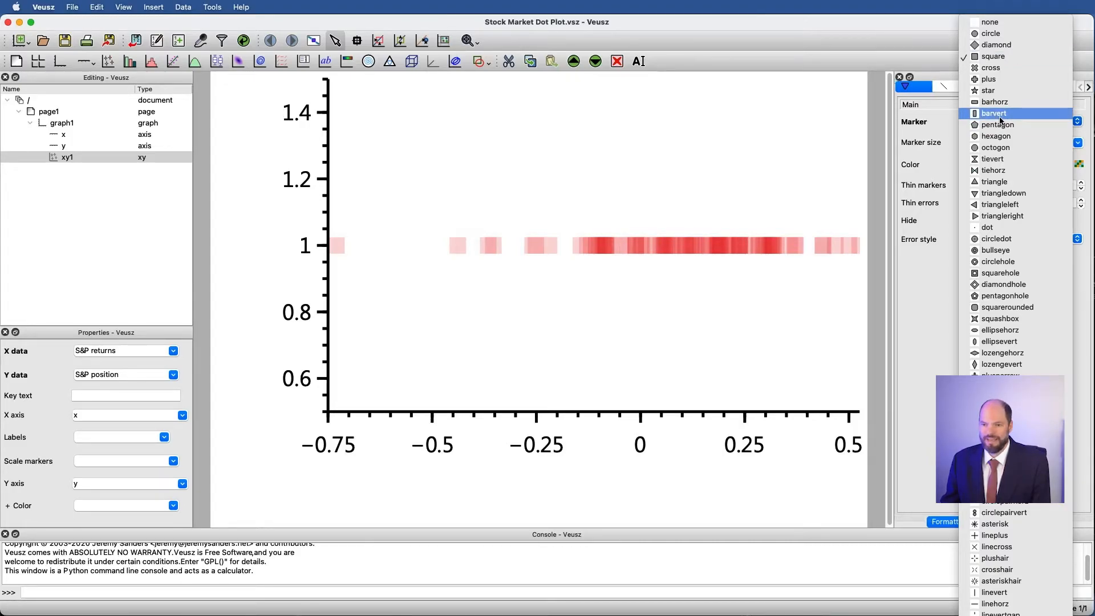
pyautogui.click(993, 113)
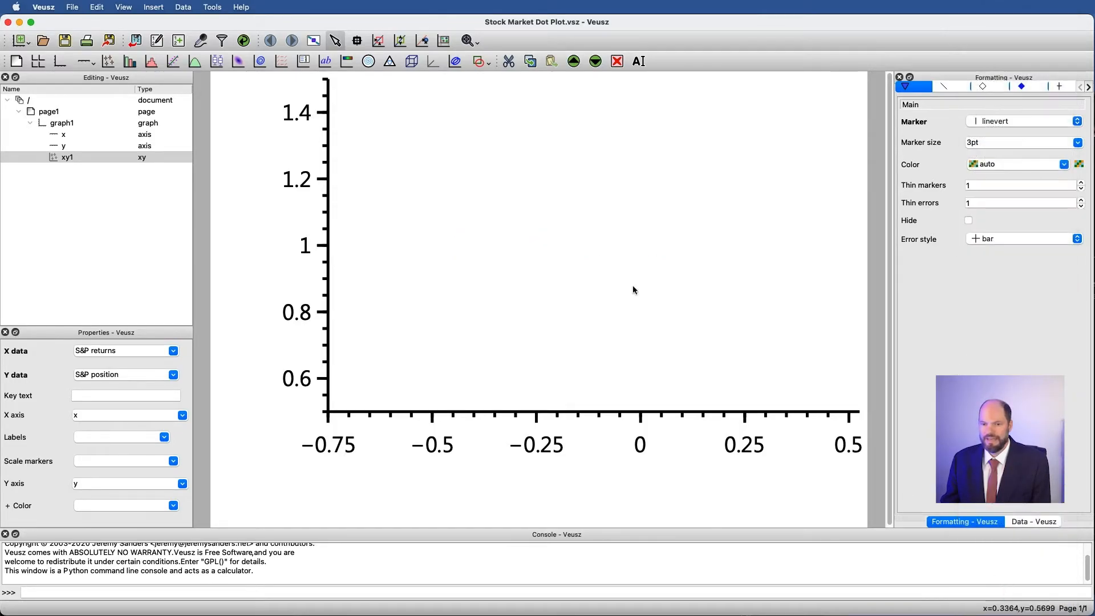
# Unhide the S&P marker border and set its transparency to 75.
pyautogui.click(984, 86)
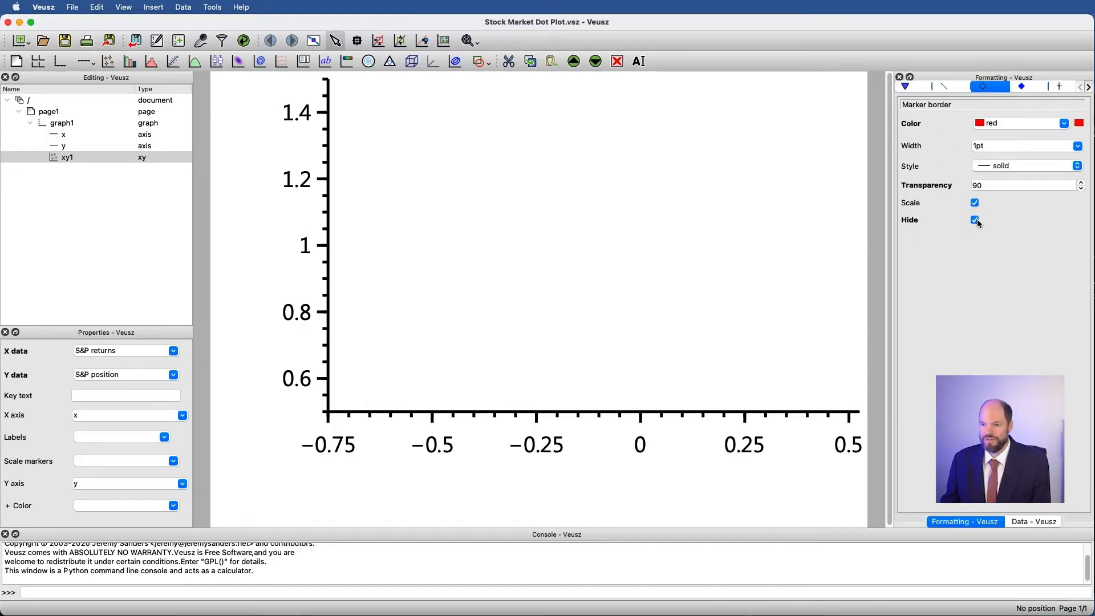
pyautogui.click(974, 219)
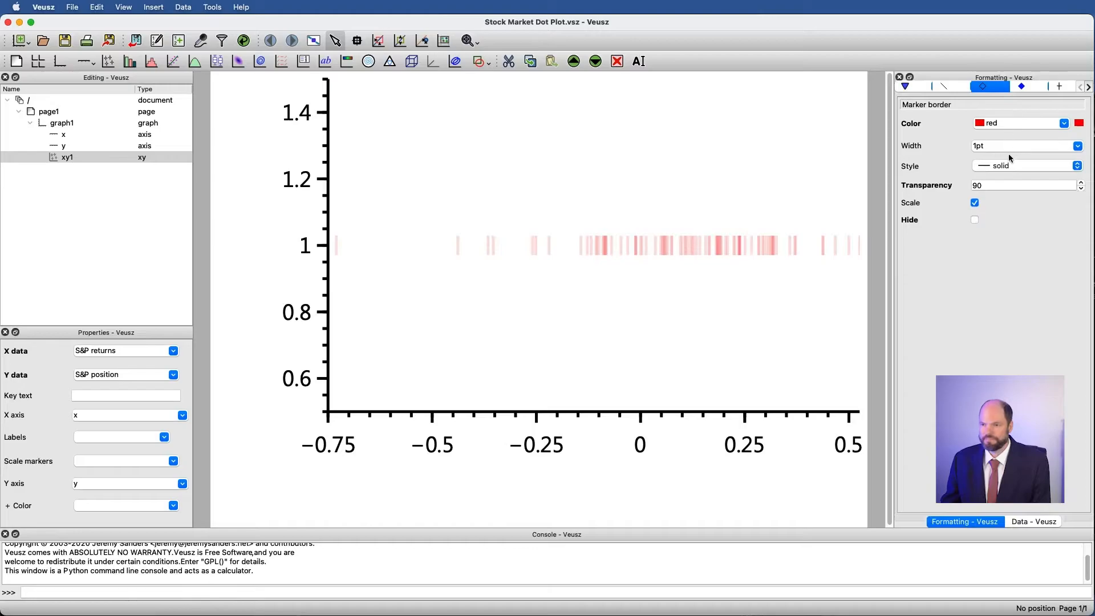
pyautogui.click(1023, 185)
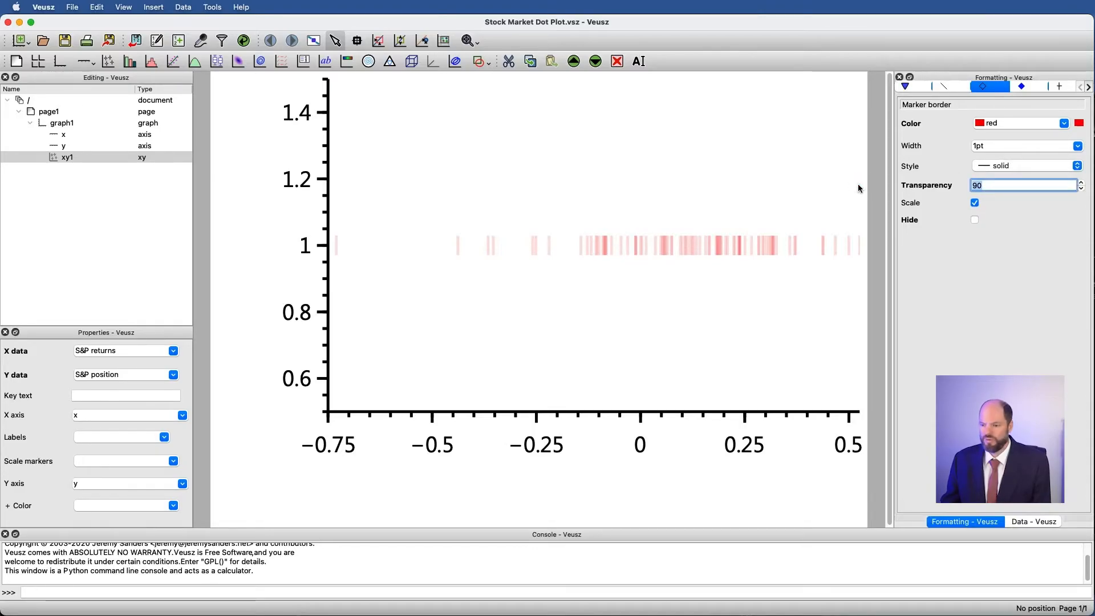
pyautogui.write('50')
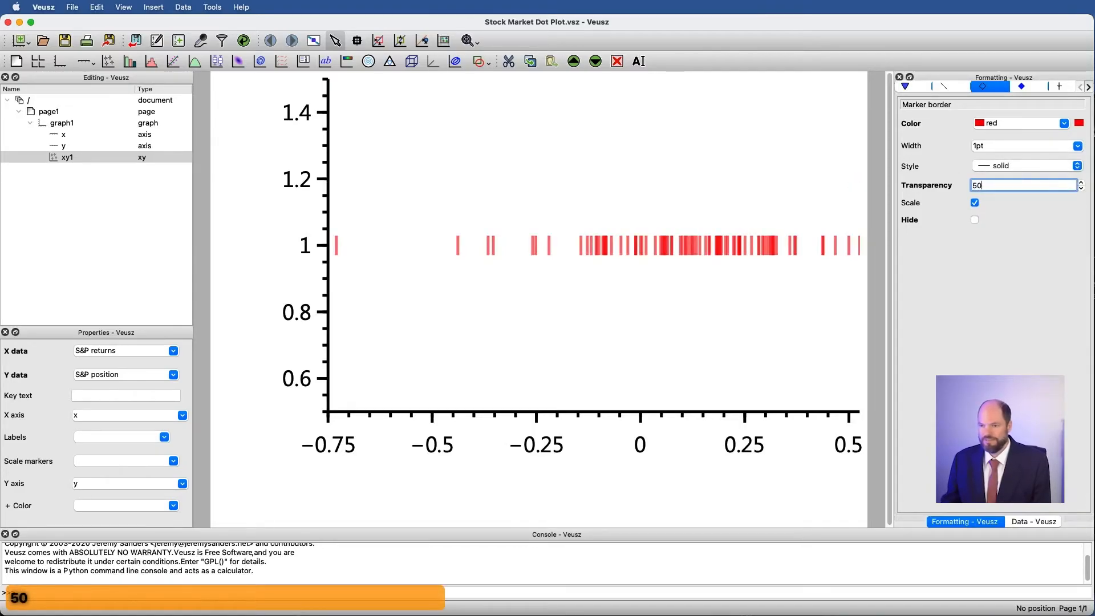
pyautogui.write('75')
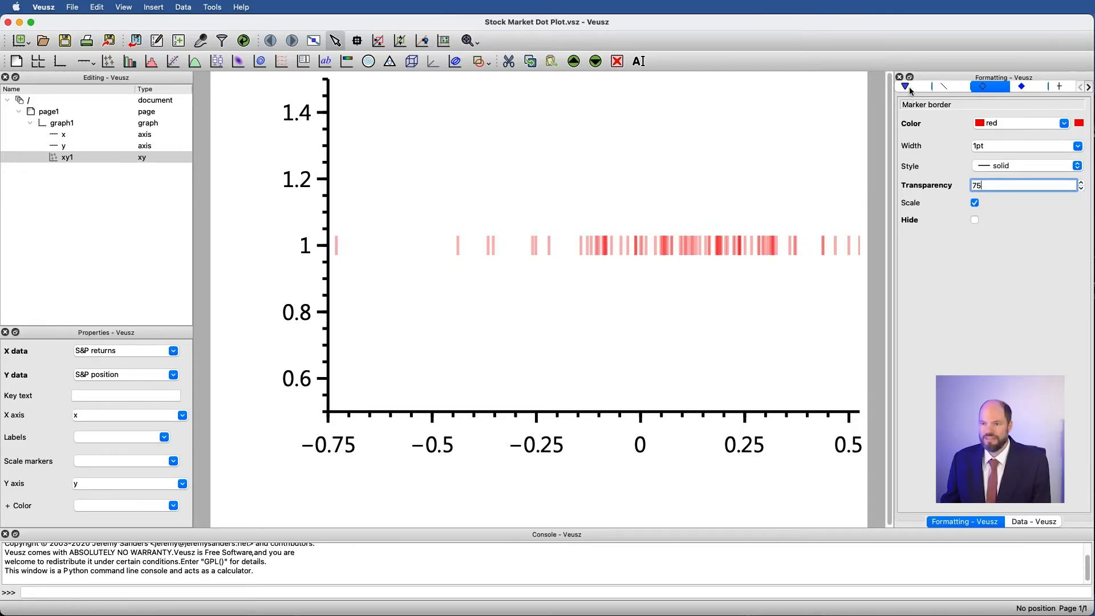
# Switch the S&P markers to barvert and hide their red borders.
pyautogui.click(913, 87)
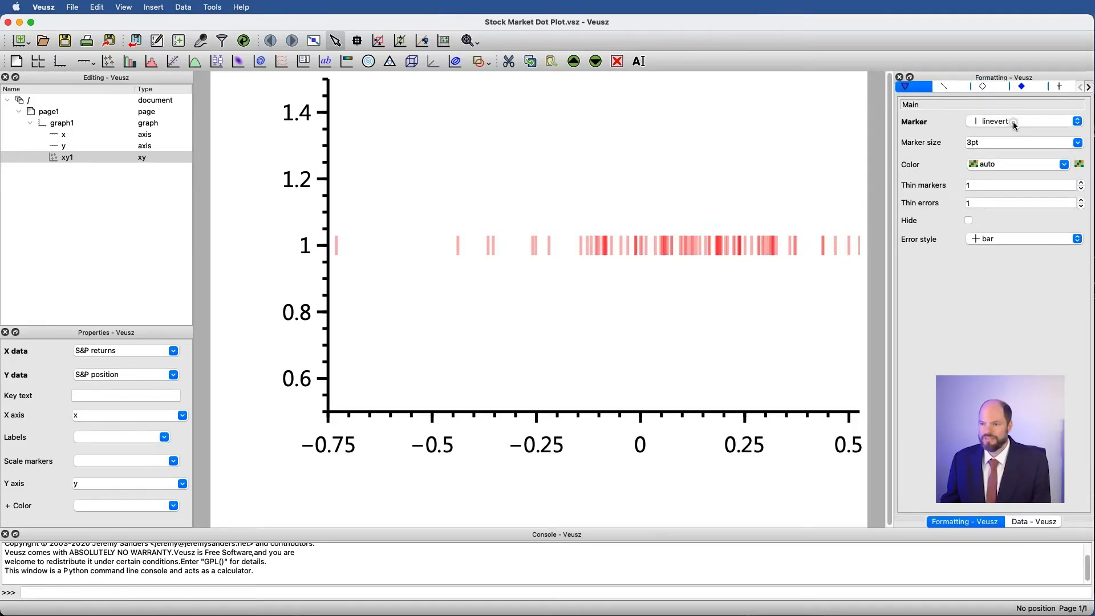
pyautogui.click(1075, 121)
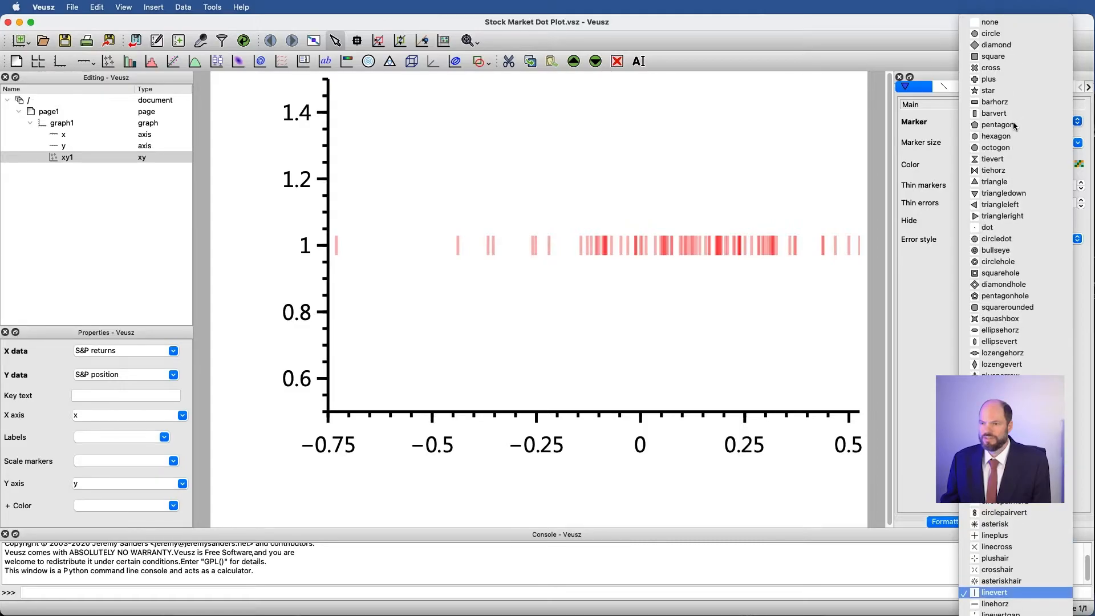
pyautogui.moveTo(995, 101)
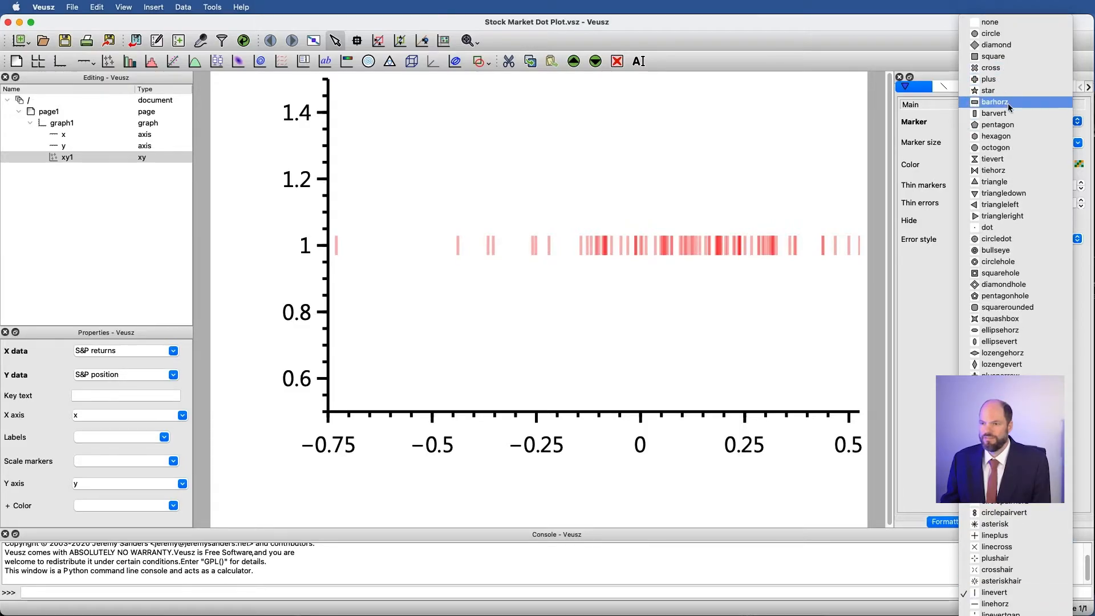
pyautogui.click(995, 113)
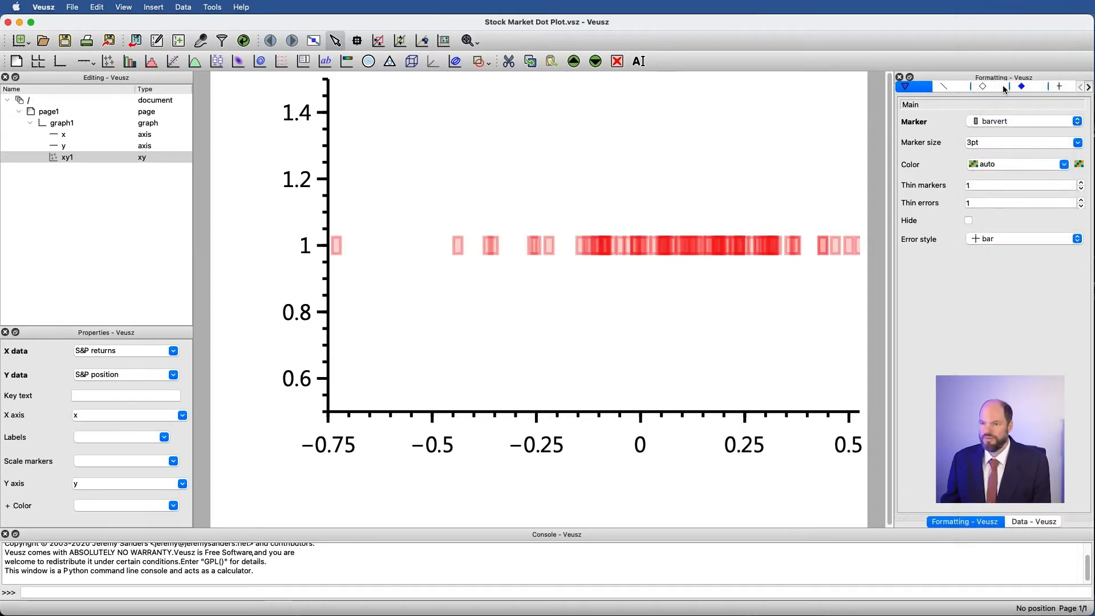
pyautogui.click(983, 86)
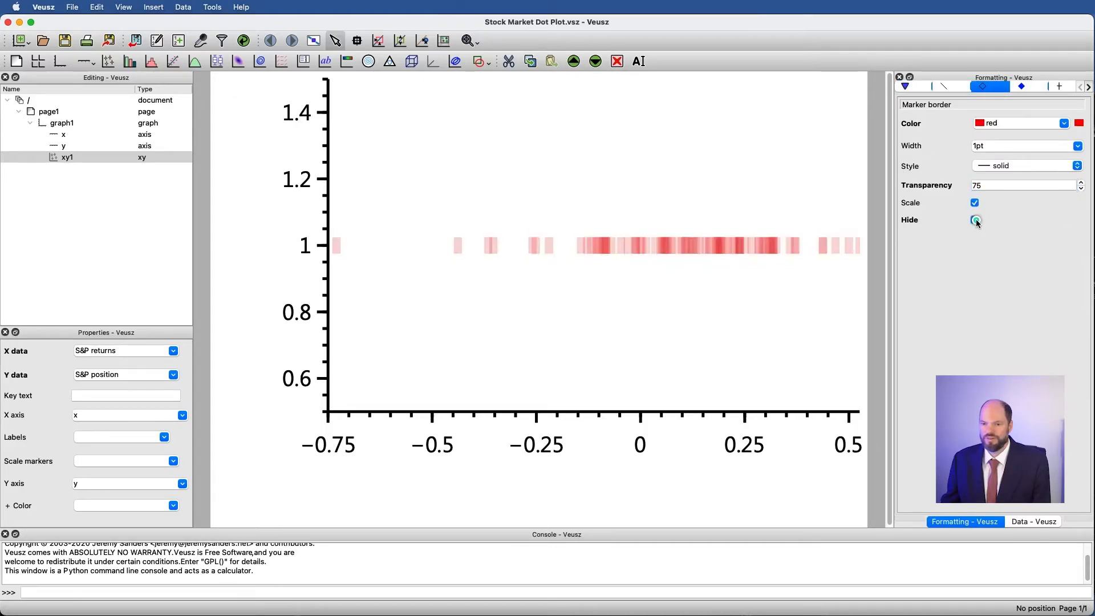
pyautogui.click(974, 219)
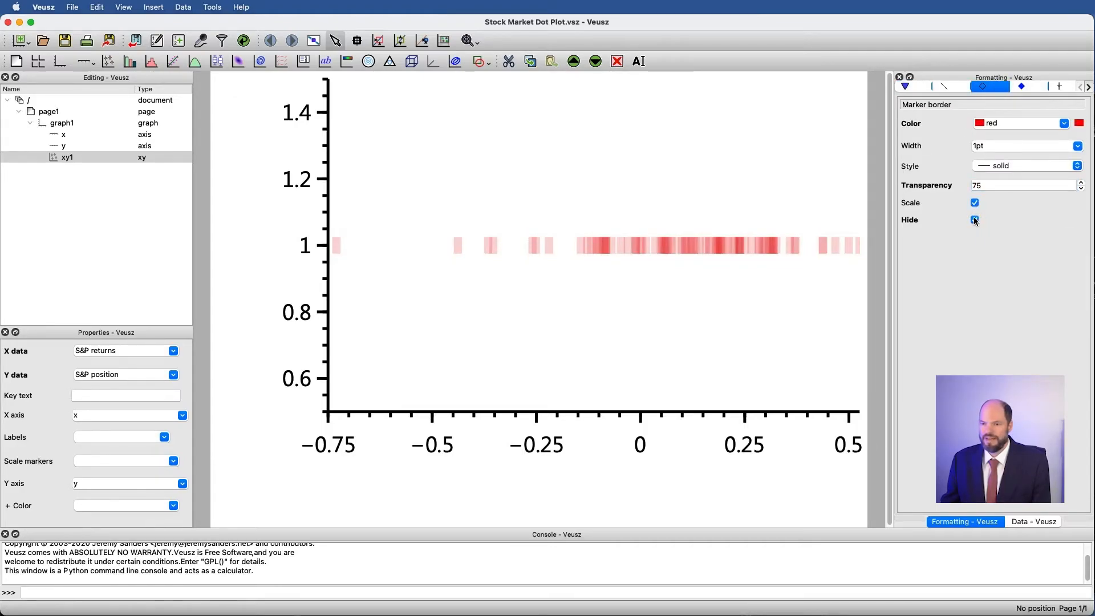
pyautogui.click(975, 219)
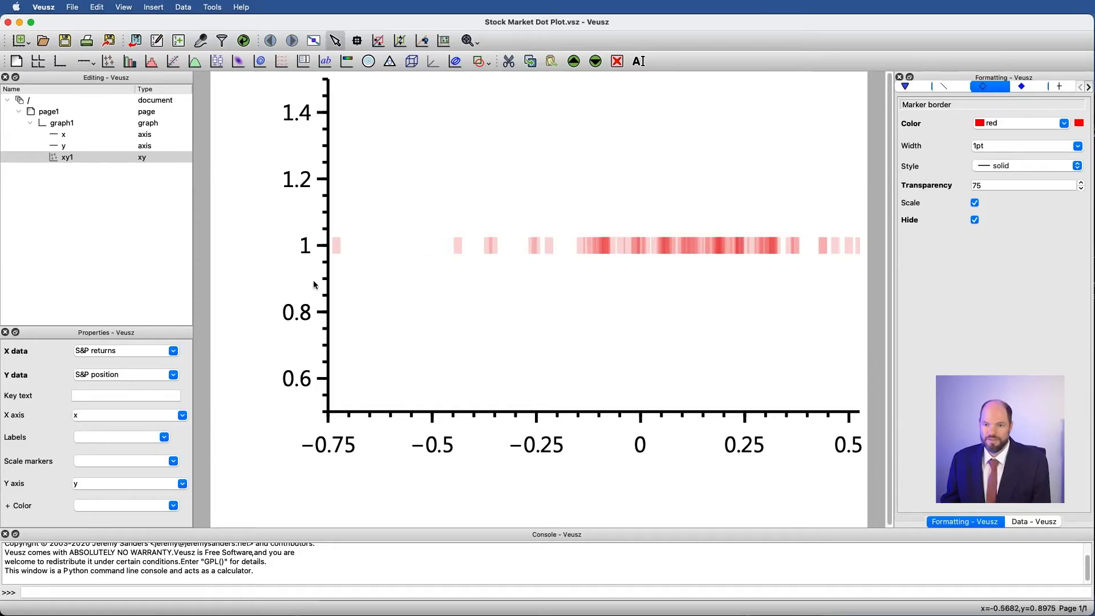
pyautogui.moveTo(761, 260)
pyautogui.write('S&P')
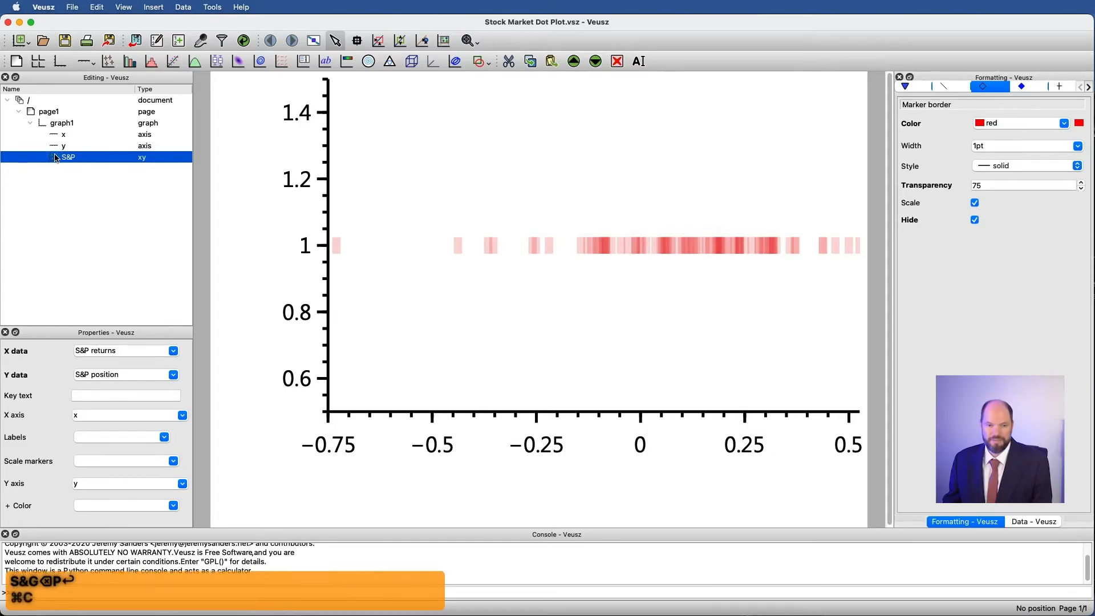
# Paste a copy of the S&P series and set its X data to Dow return.
pyautogui.press('cmd+v')
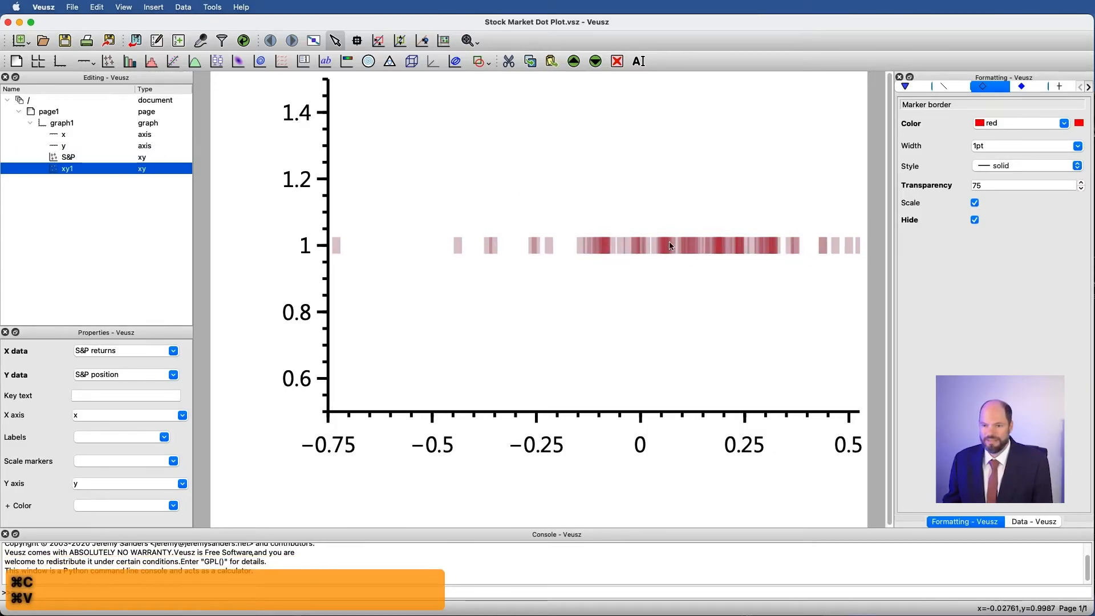
pyautogui.click(174, 349)
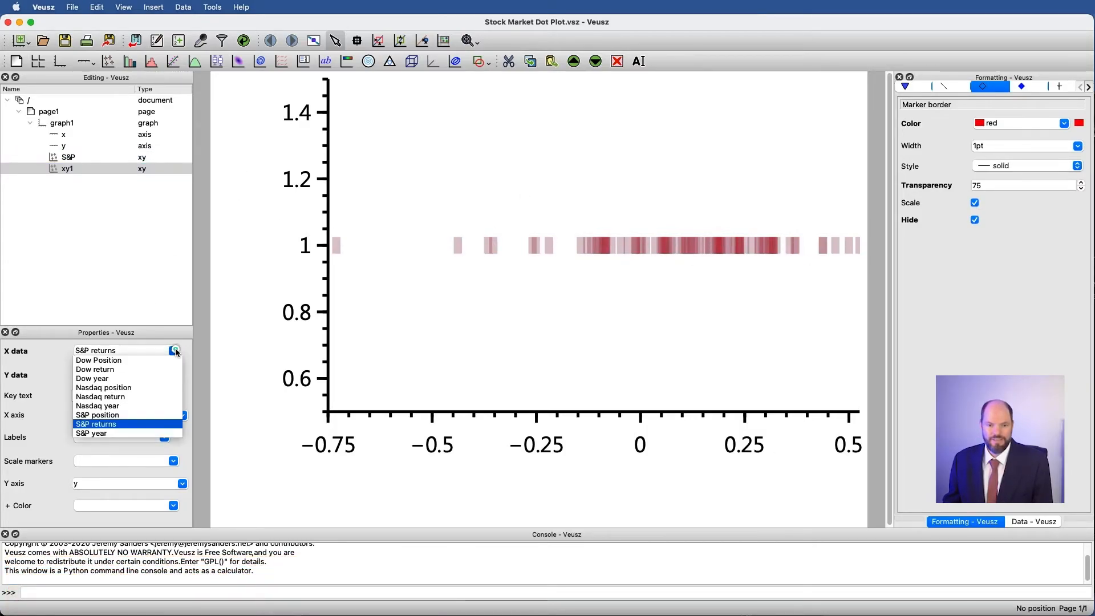
pyautogui.click(94, 369)
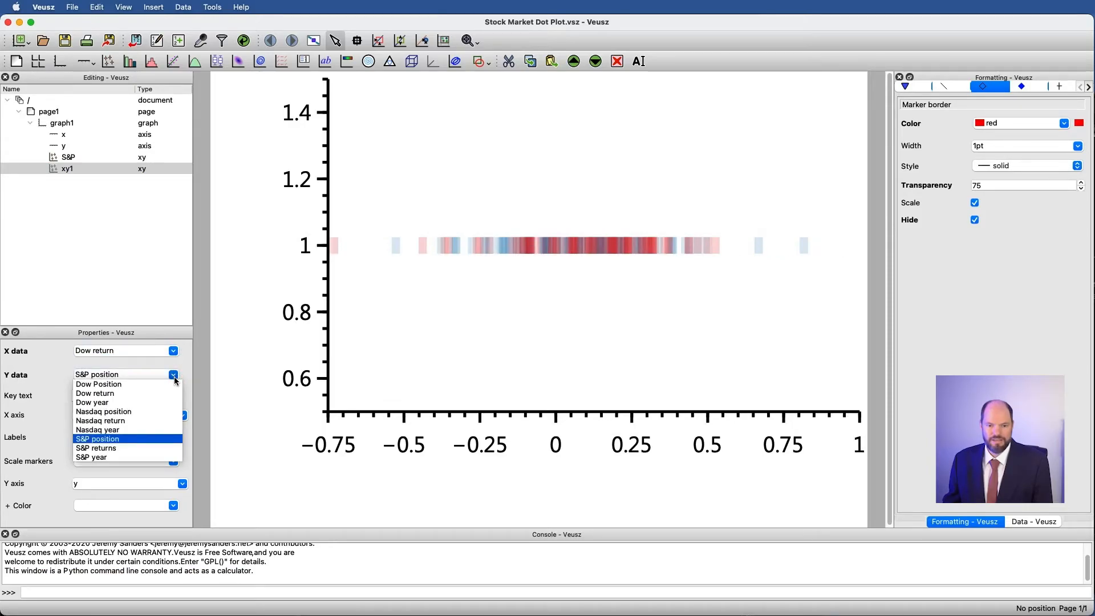
pyautogui.click(99, 384)
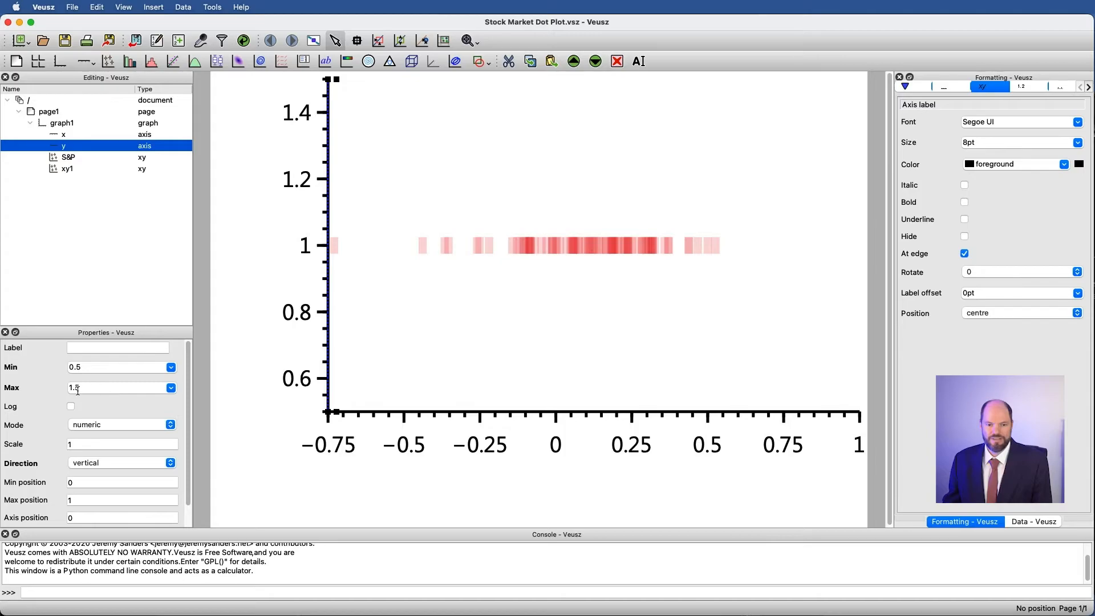
# Set the y axis maximum to 3.5 and start renaming series xy1 to DOW.
pyautogui.write('3.5')
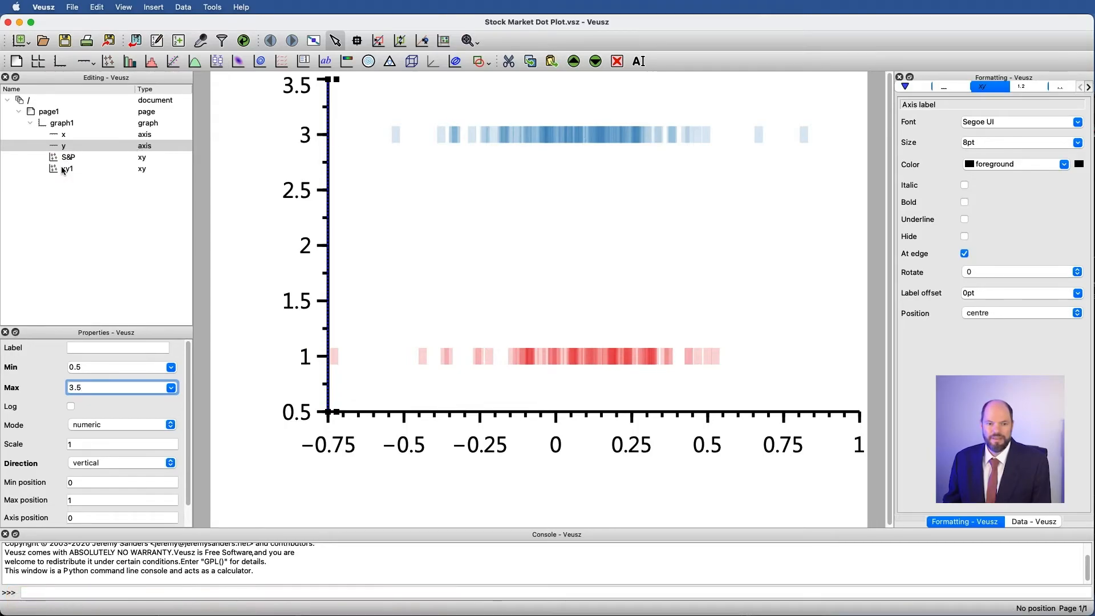
pyautogui.doubleClick(66, 168)
pyautogui.write('A')
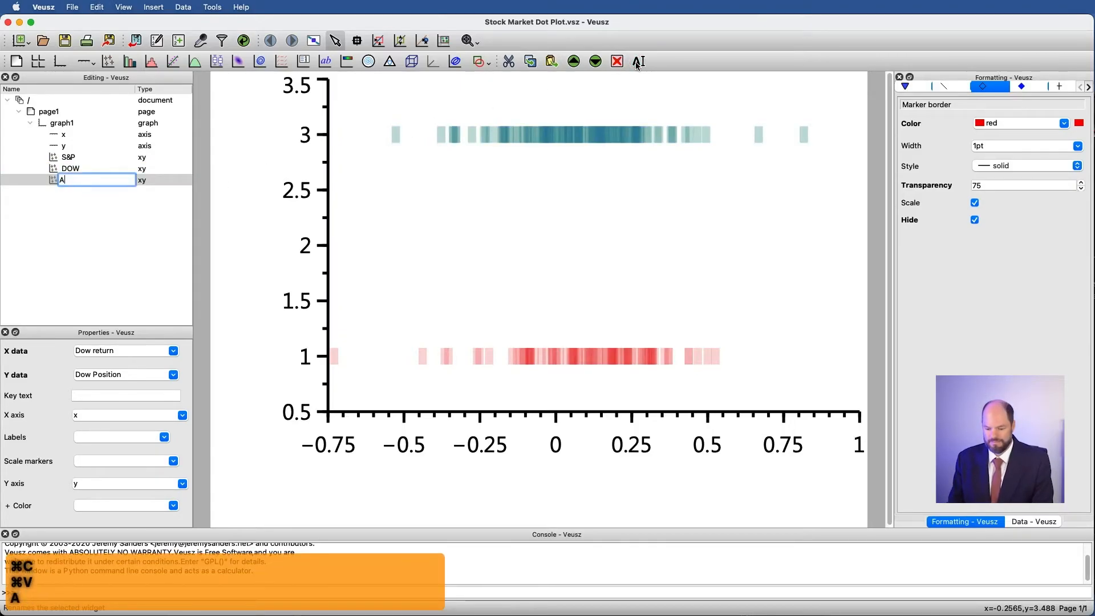
# Name the copy NSADAQ, plotting Nasdaq return against Nasdaq position.
pyautogui.write('NSADAQ')
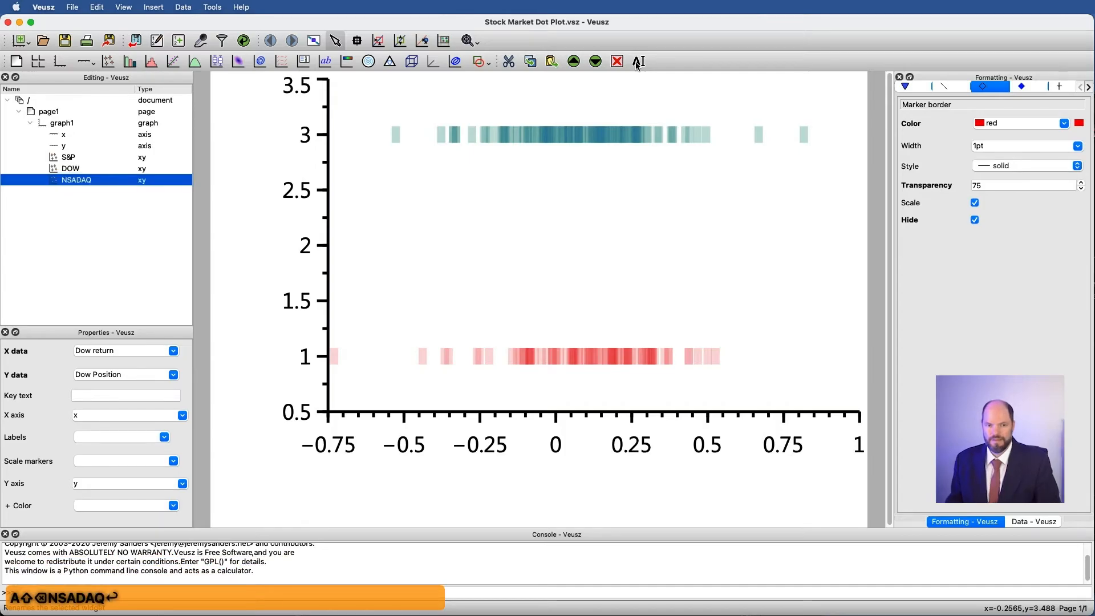
pyautogui.click(173, 350)
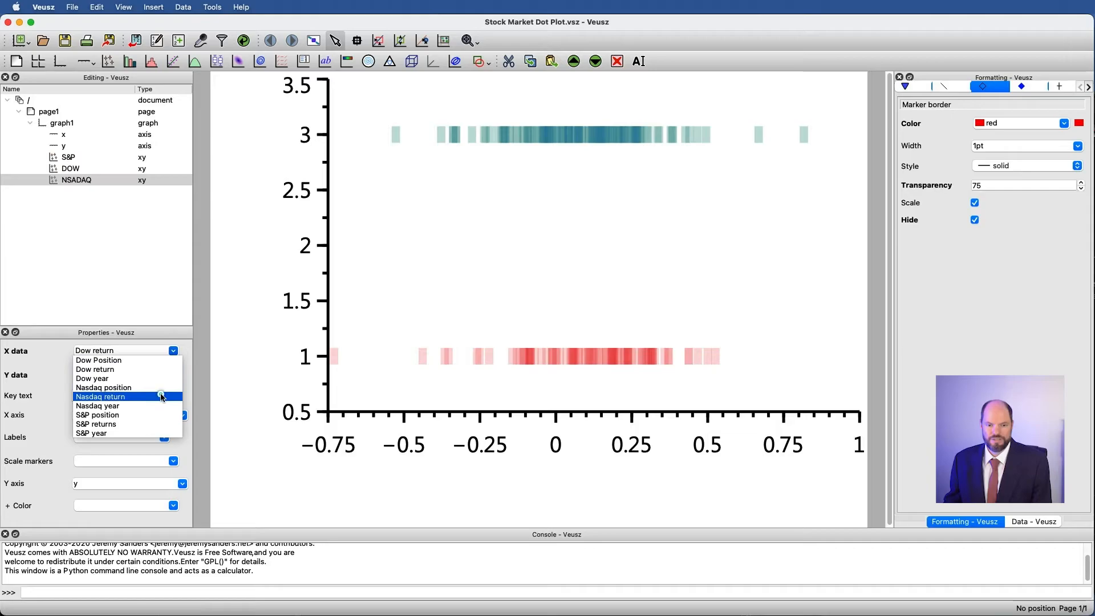
pyautogui.click(100, 395)
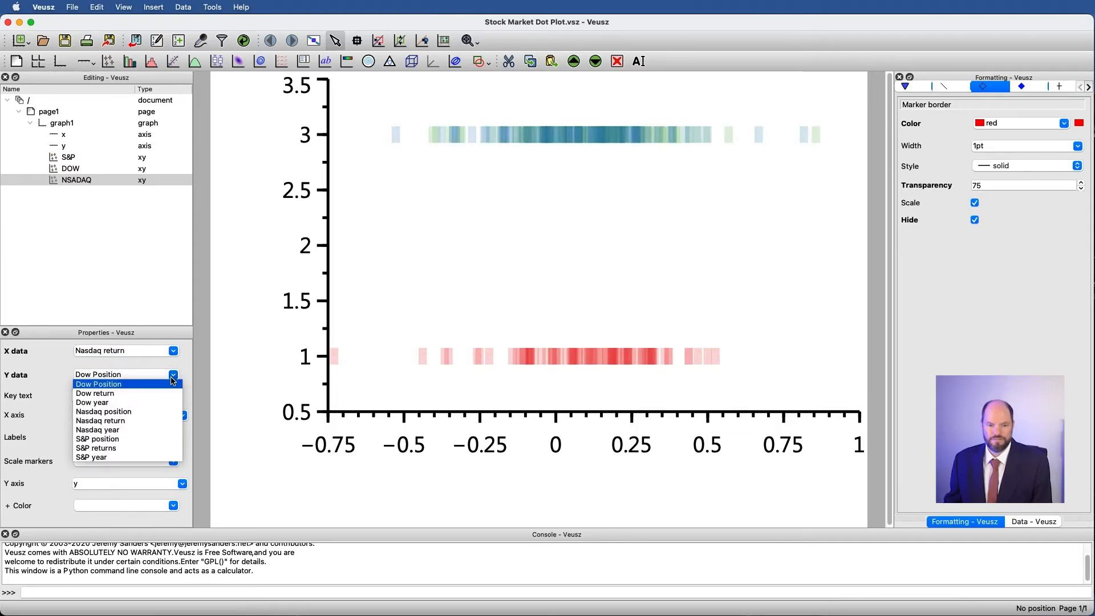
pyautogui.click(103, 412)
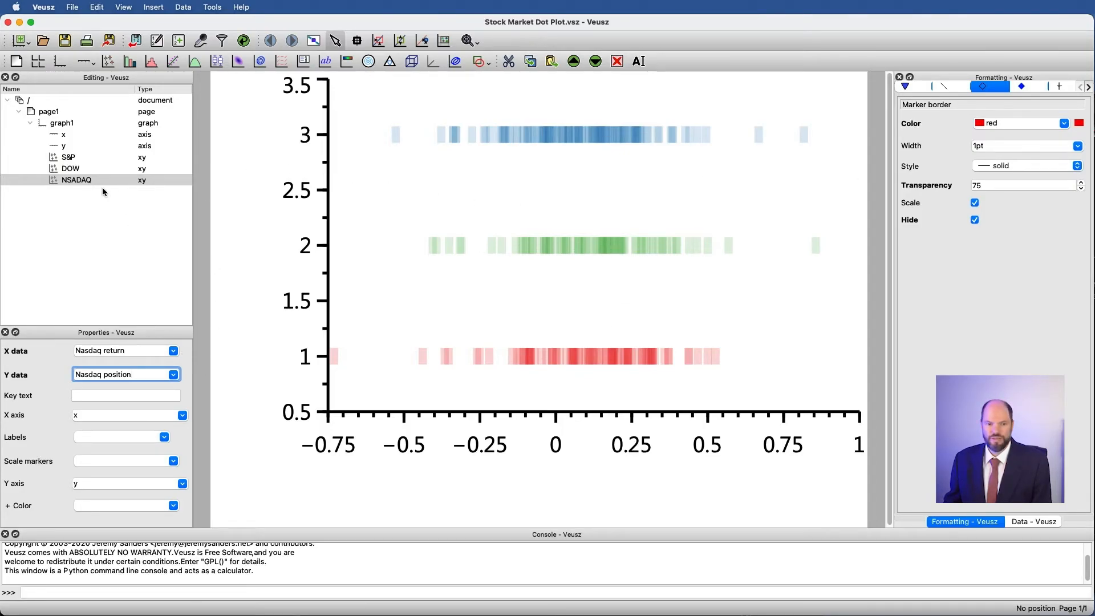
pyautogui.click(76, 180)
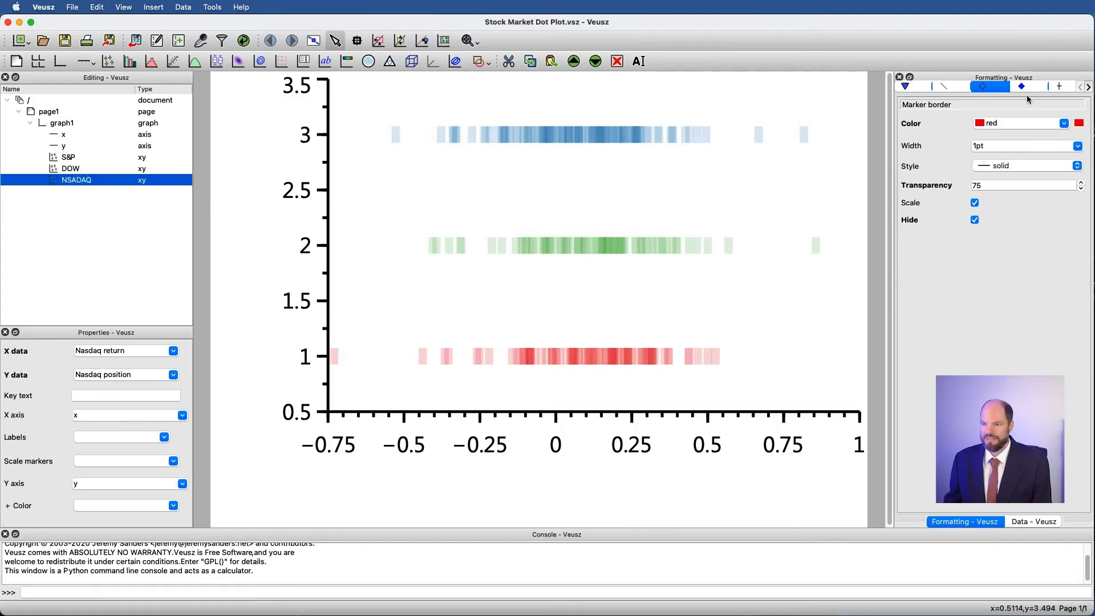
# Set marker fill colours: Lear1 for NSADAQ, Lear2 for DOW, Lear3 for S&P.
pyautogui.click(1021, 86)
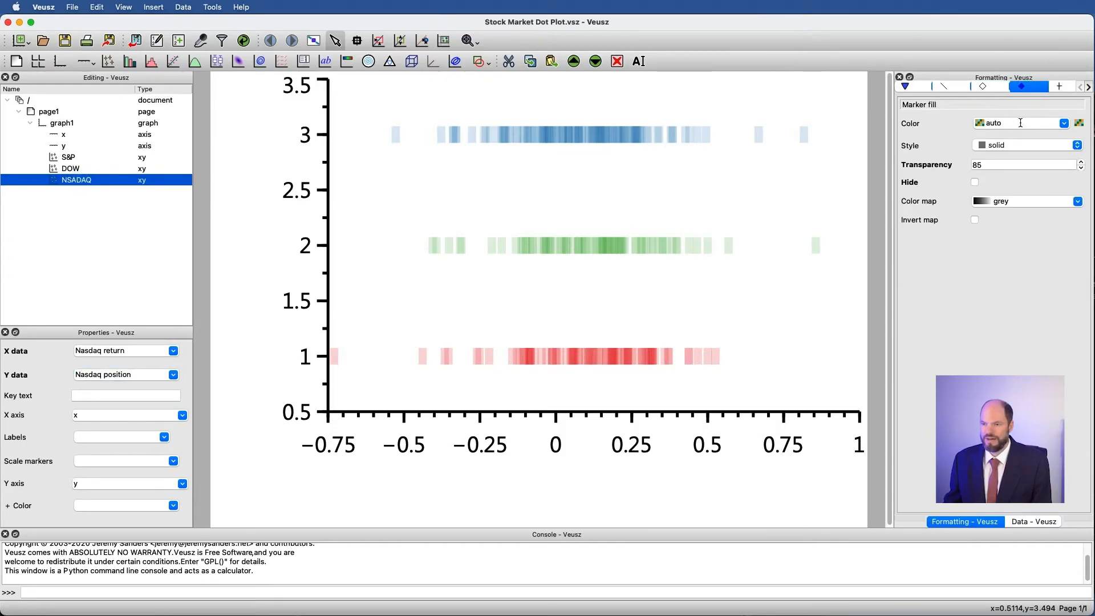
pyautogui.click(1016, 124)
pyautogui.write('Lear1')
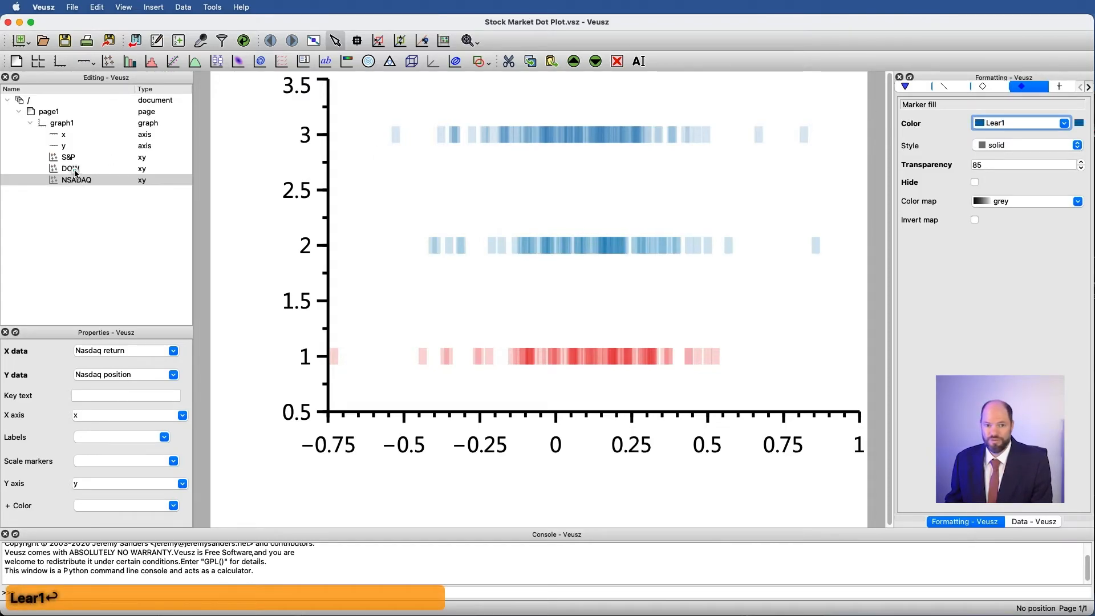
pyautogui.click(69, 169)
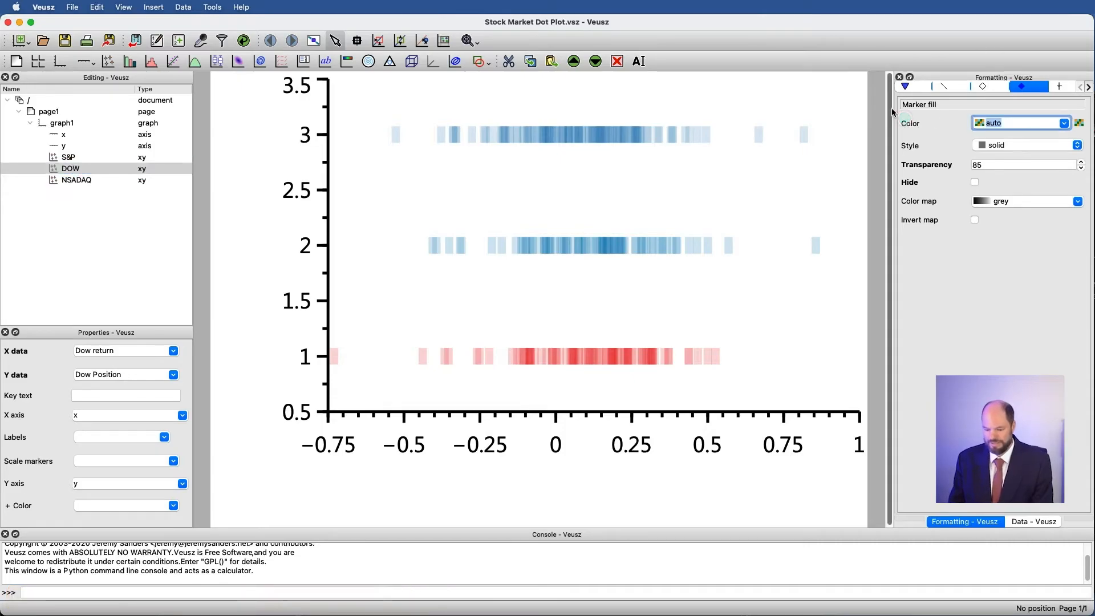
pyautogui.write('Lear2')
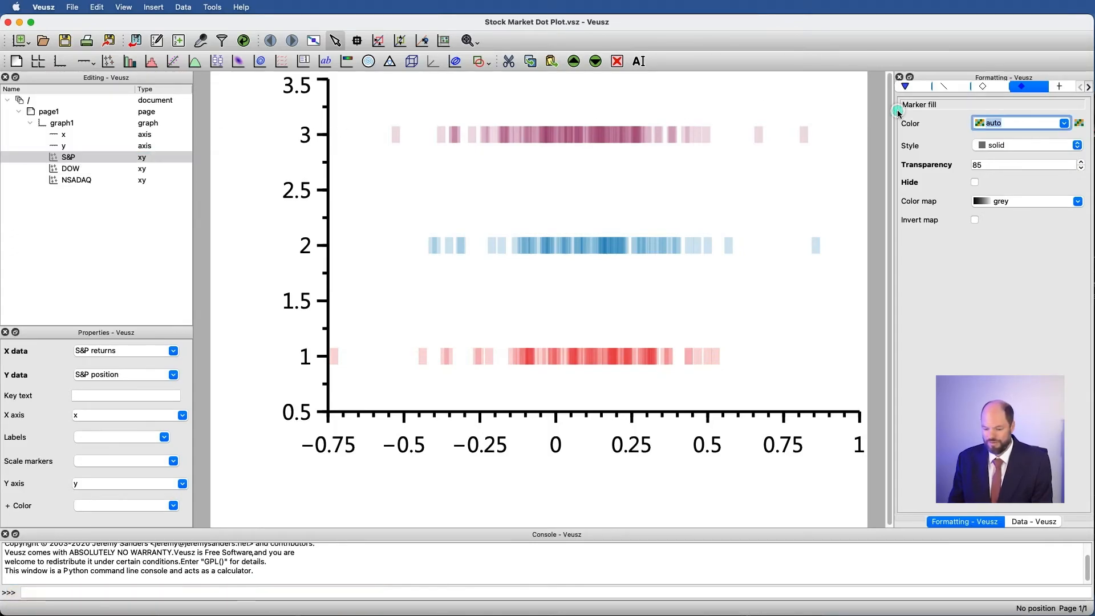
pyautogui.write('Lear3')
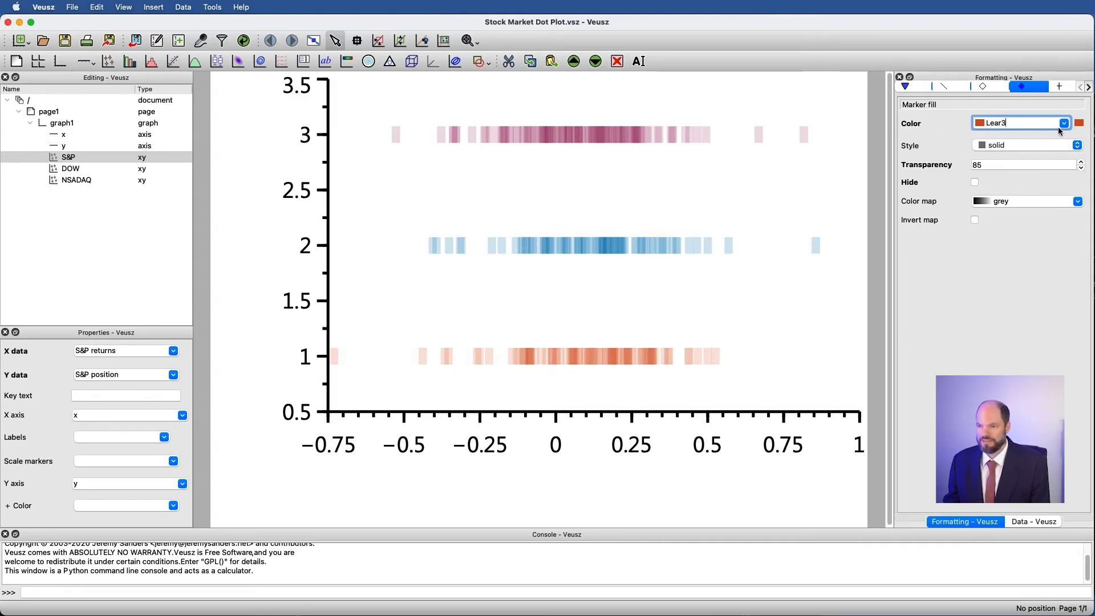
pyautogui.click(1062, 123)
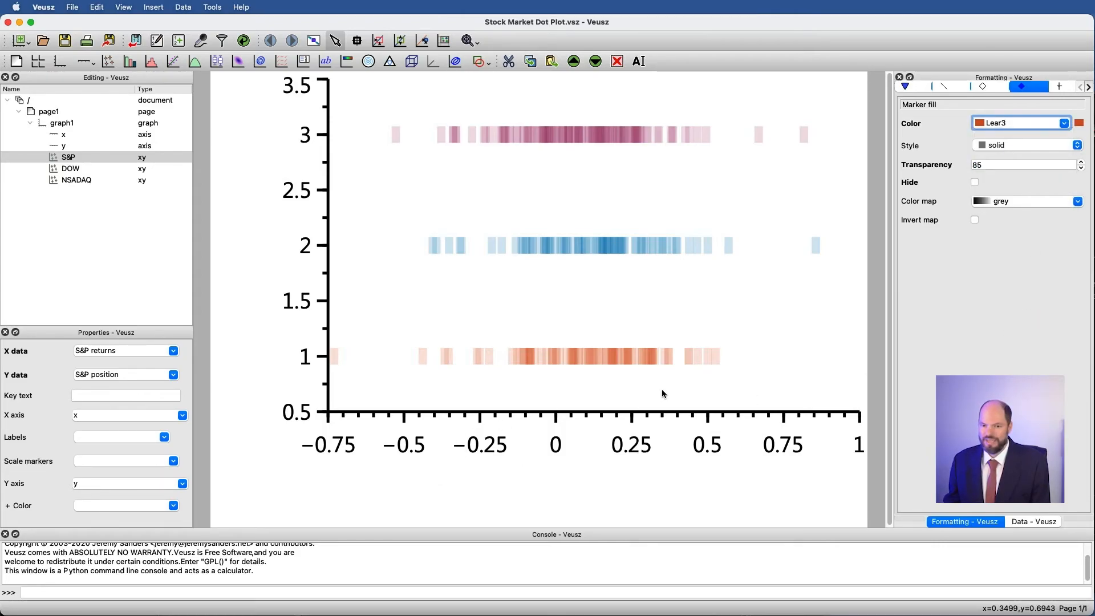
pyautogui.moveTo(465, 393)
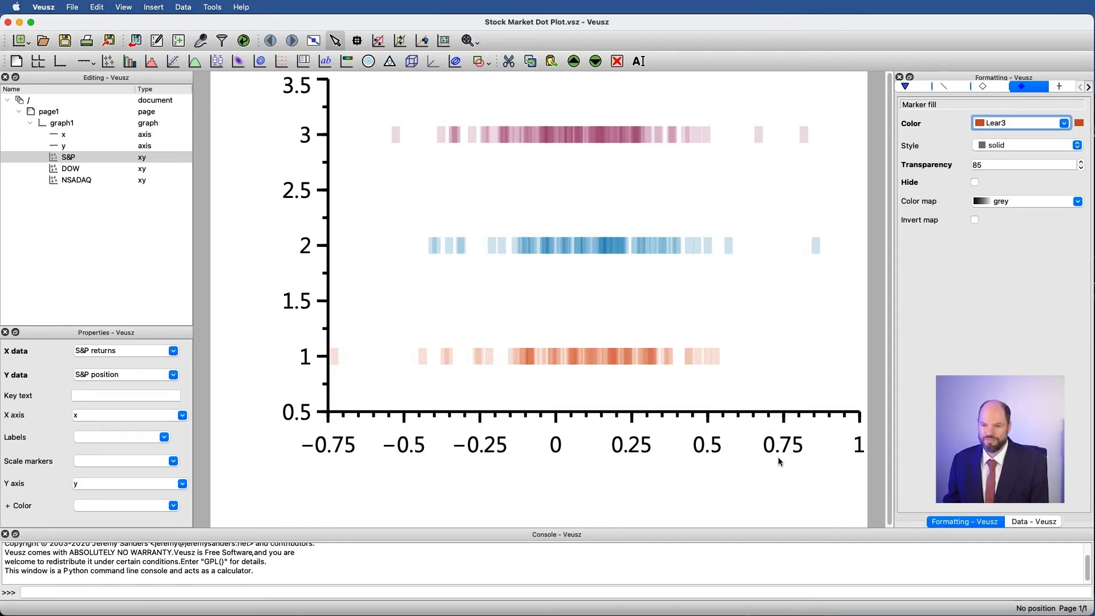
pyautogui.moveTo(389, 155)
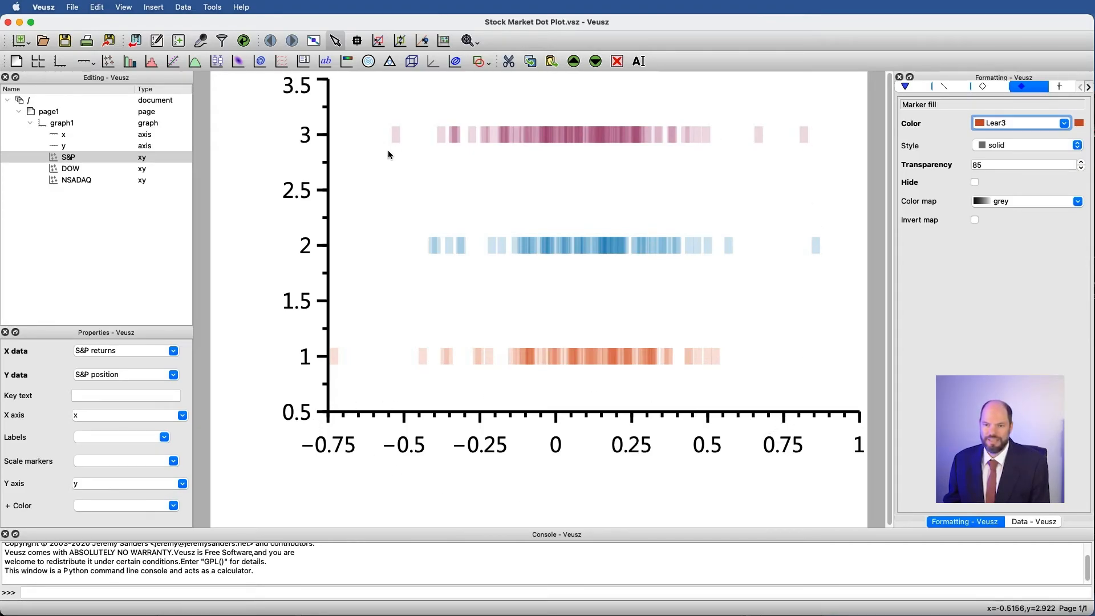
pyautogui.moveTo(769, 279)
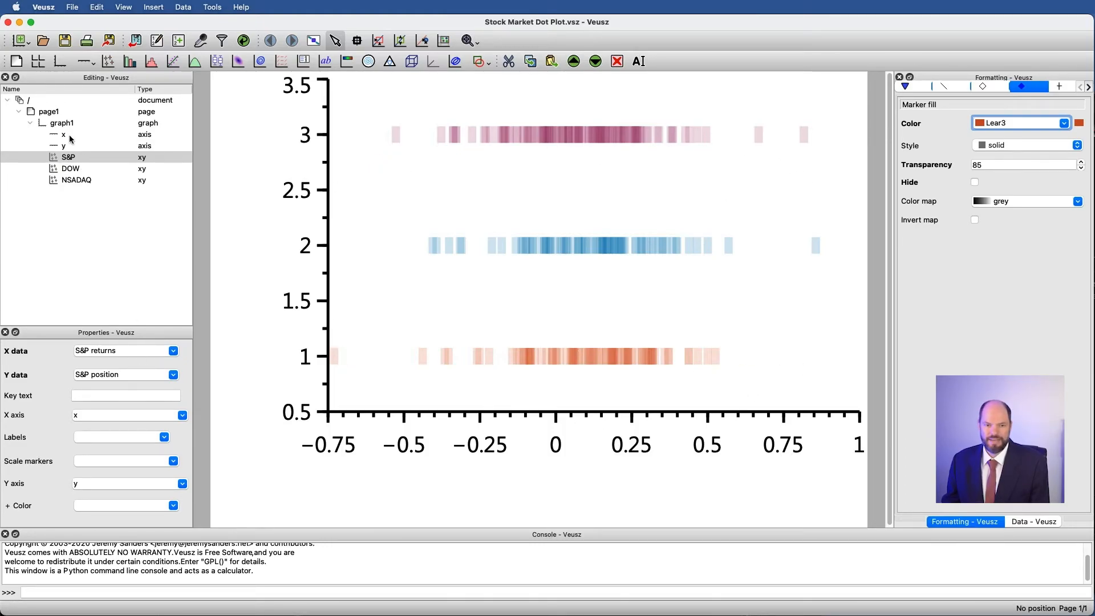
# Label the x axis 'Percent return', scale it by 100, and range it −100 to 100.
pyautogui.click(63, 134)
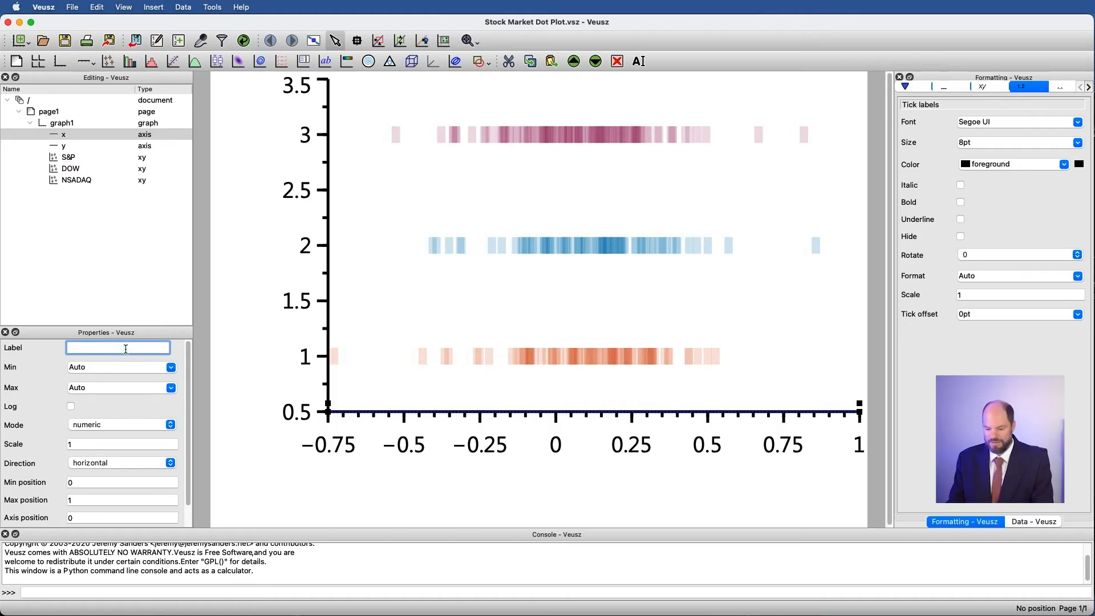
pyautogui.write('Percent return')
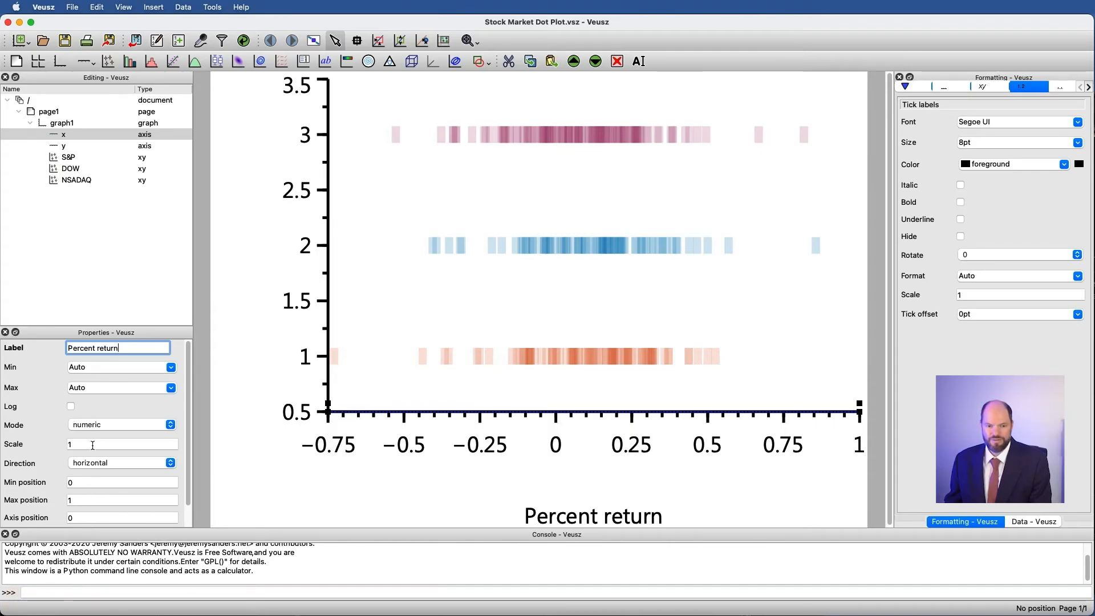
pyautogui.write('100')
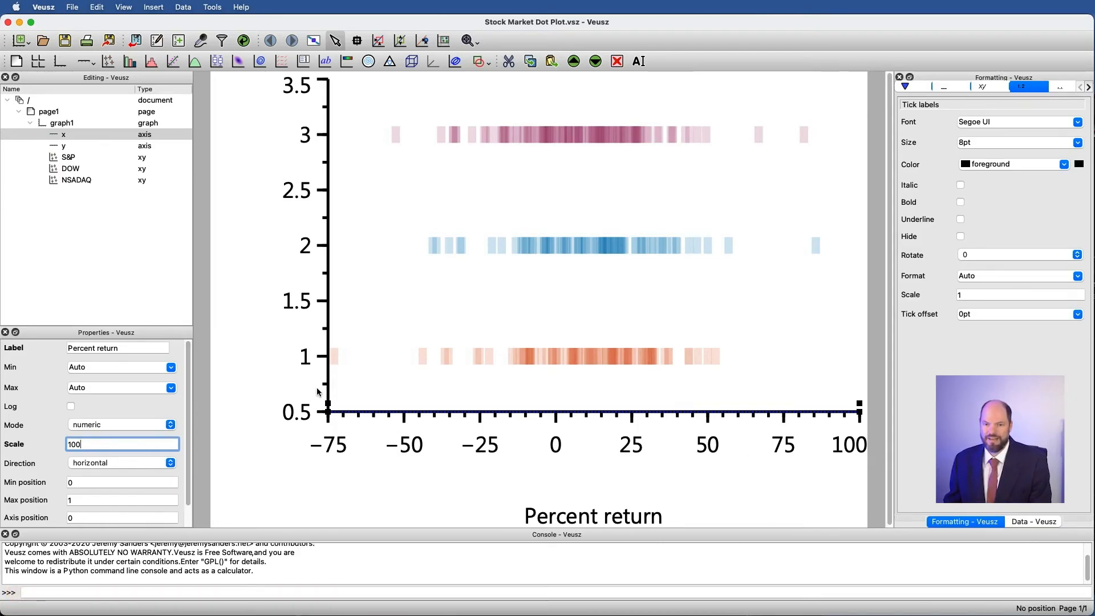
pyautogui.moveTo(442, 424)
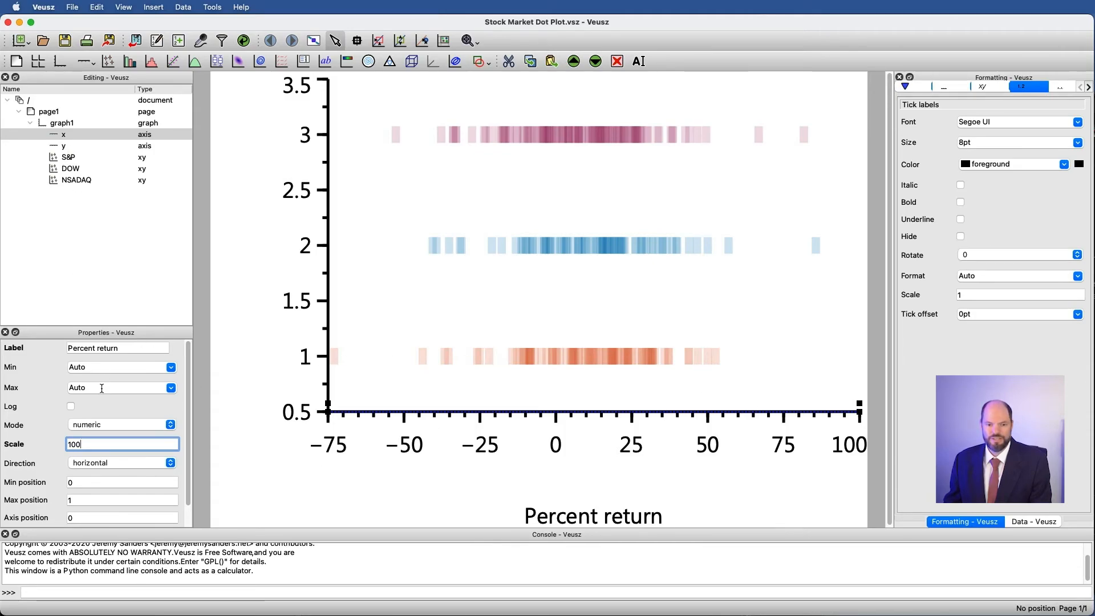
pyautogui.write('-100')
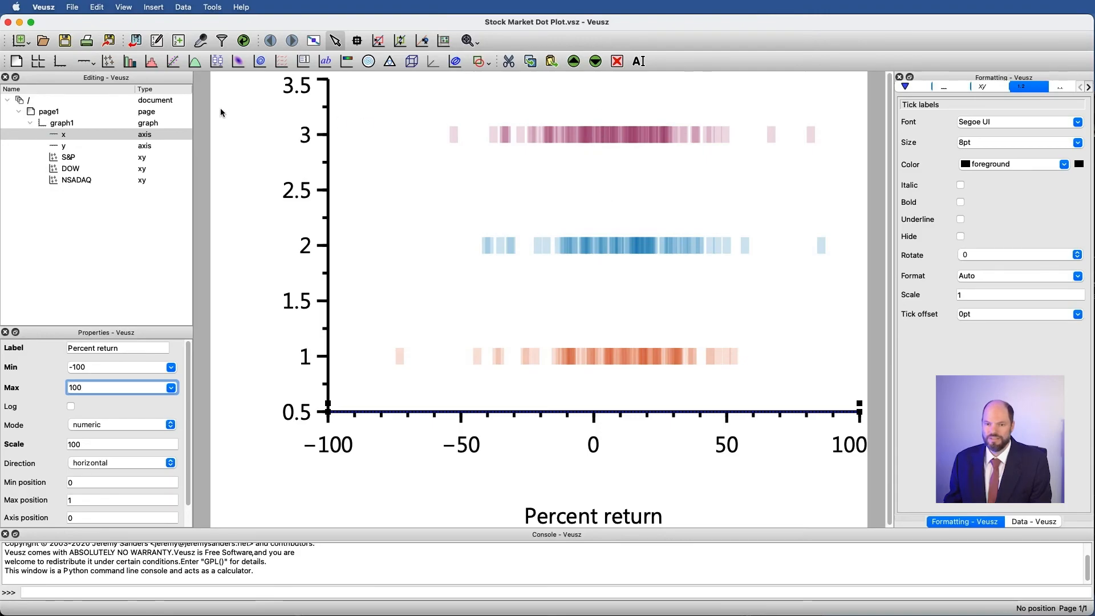
pyautogui.moveTo(852, 124)
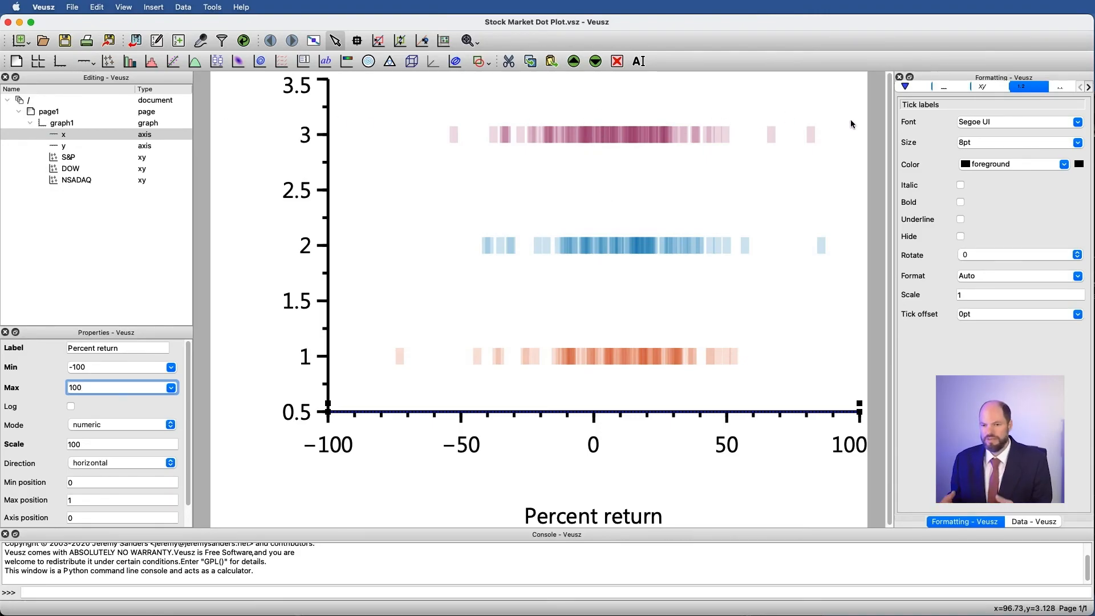
pyautogui.moveTo(550, 131)
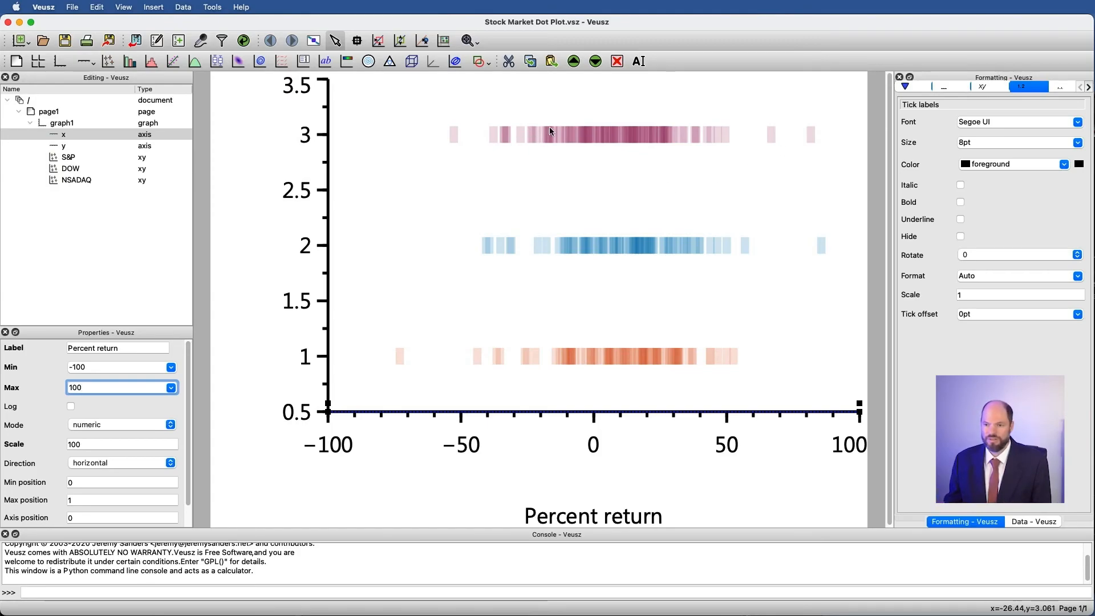